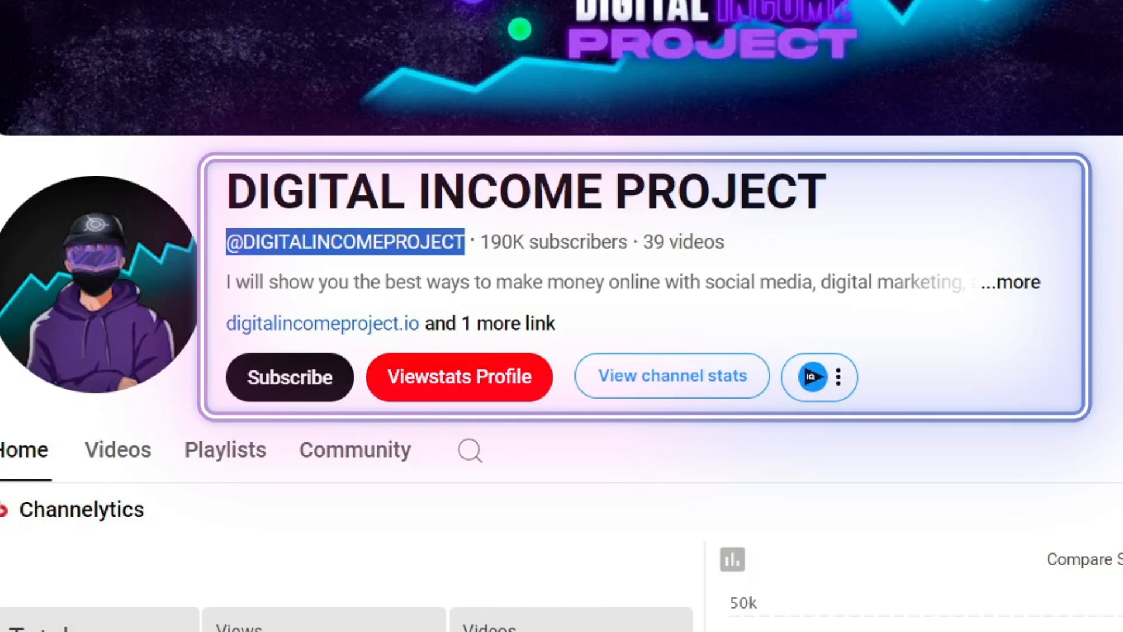
{"action": "mouse_move", "coordinate": [583, 218]}
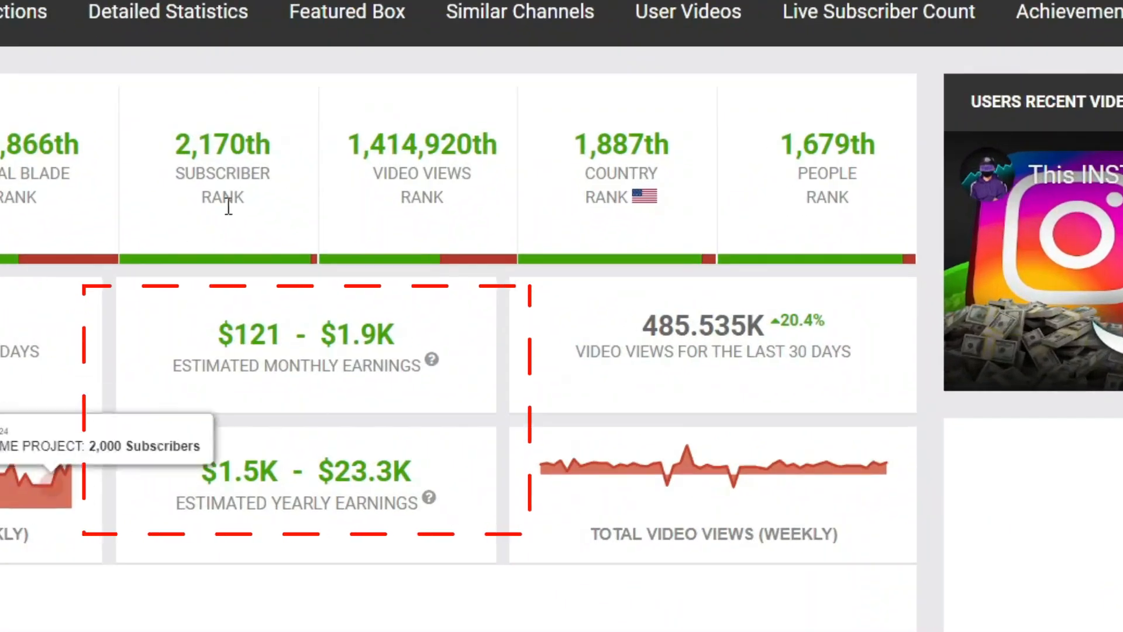
{"action": "mouse_move", "coordinate": [319, 419]}
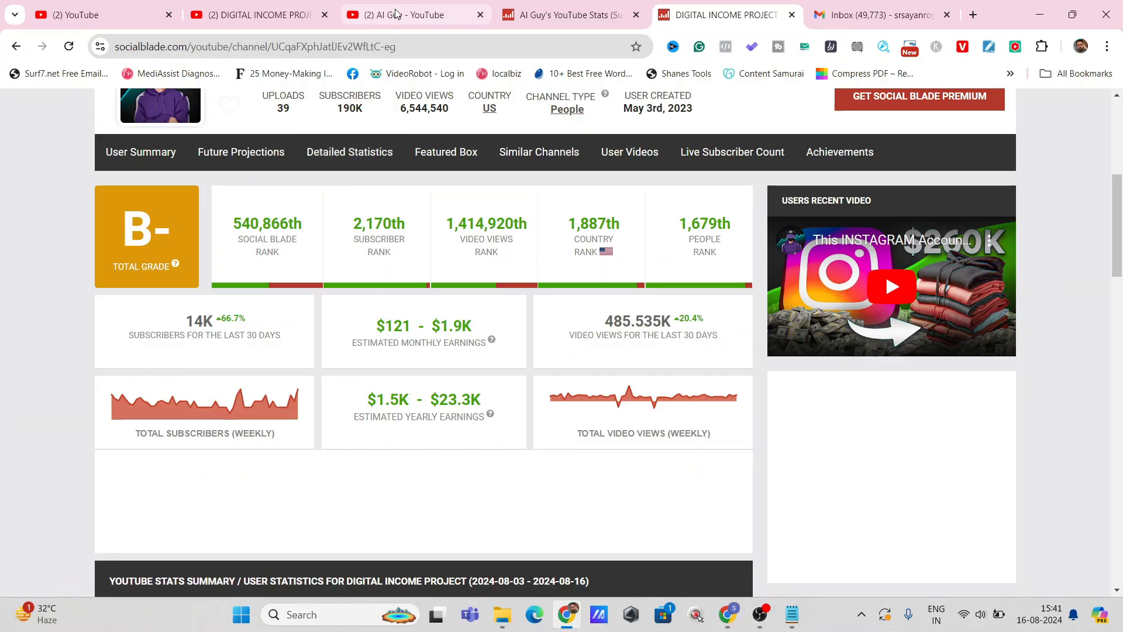
Step: Switch Social Blade to the AI Guy YouTube channel's page
{"action": "left_click", "coordinate": [415, 14]}
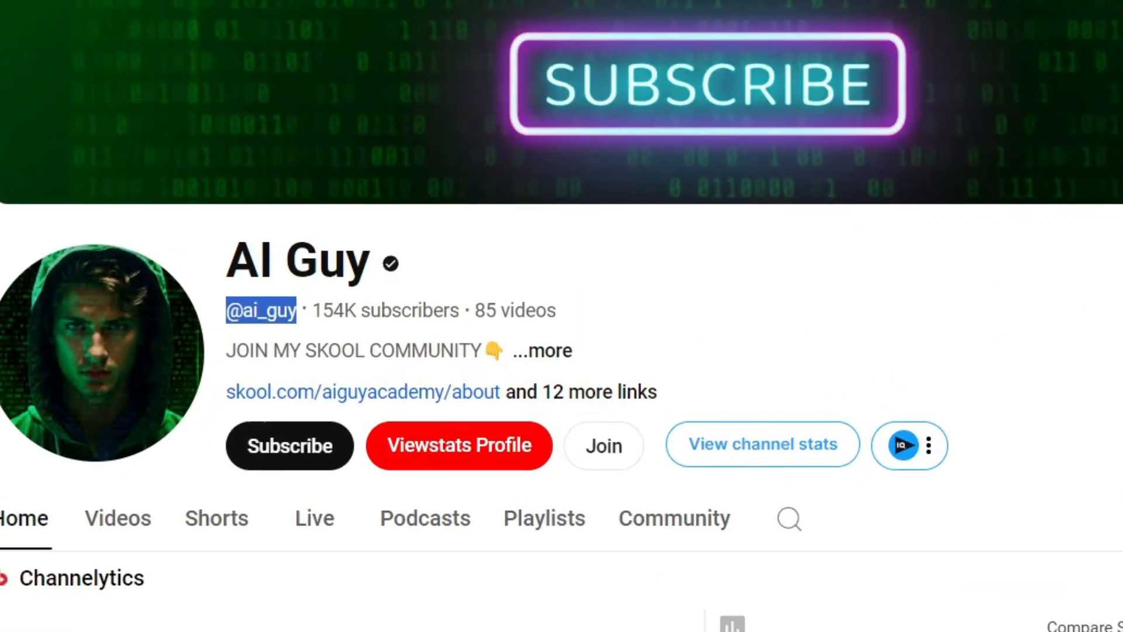
{"action": "scroll", "scroll_direction": "down", "scroll_amount": 3}
{"action": "type", "text": "top tr"}
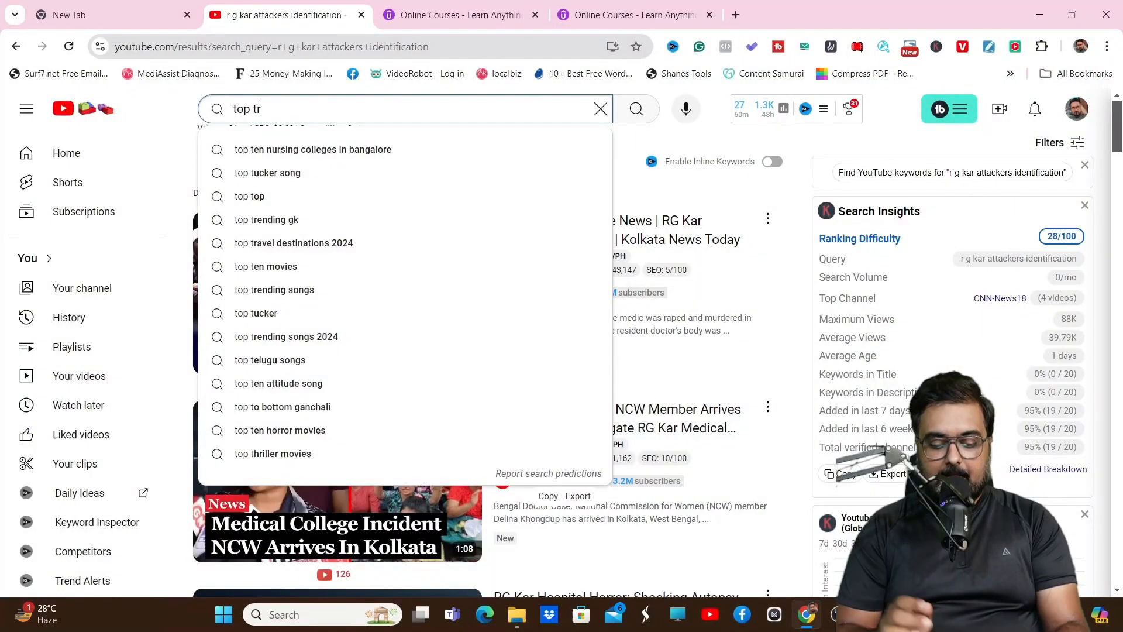
Step: Search YouTube for 'top travel destinations 2024'
{"action": "type", "text": "avel"}
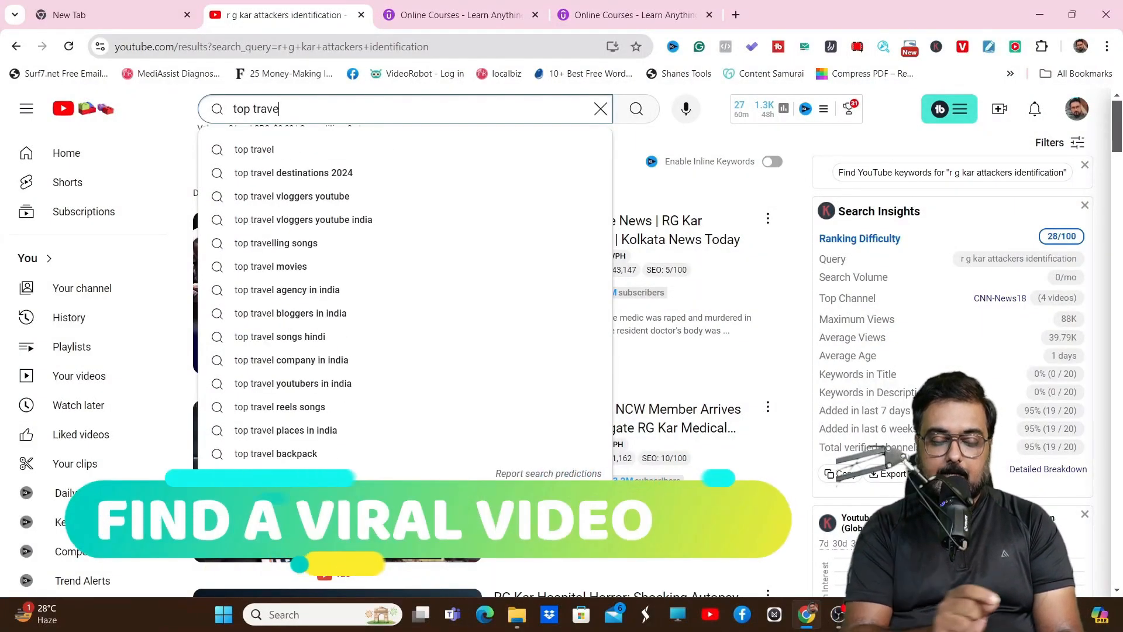
{"action": "type", "text": "de"}
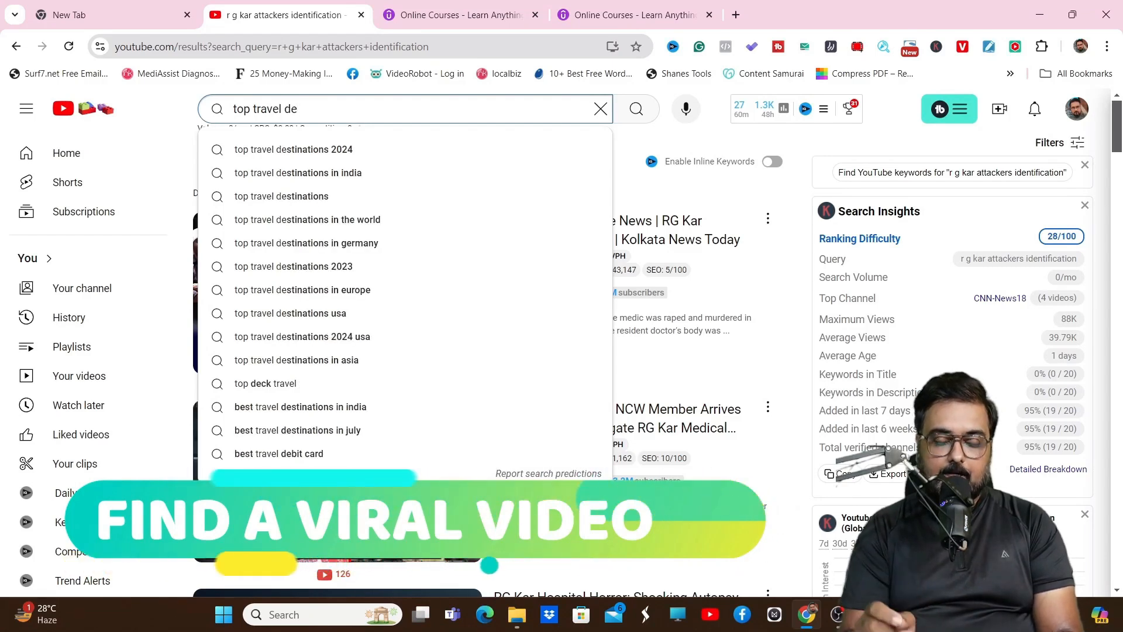
{"action": "left_click", "coordinate": [293, 150]}
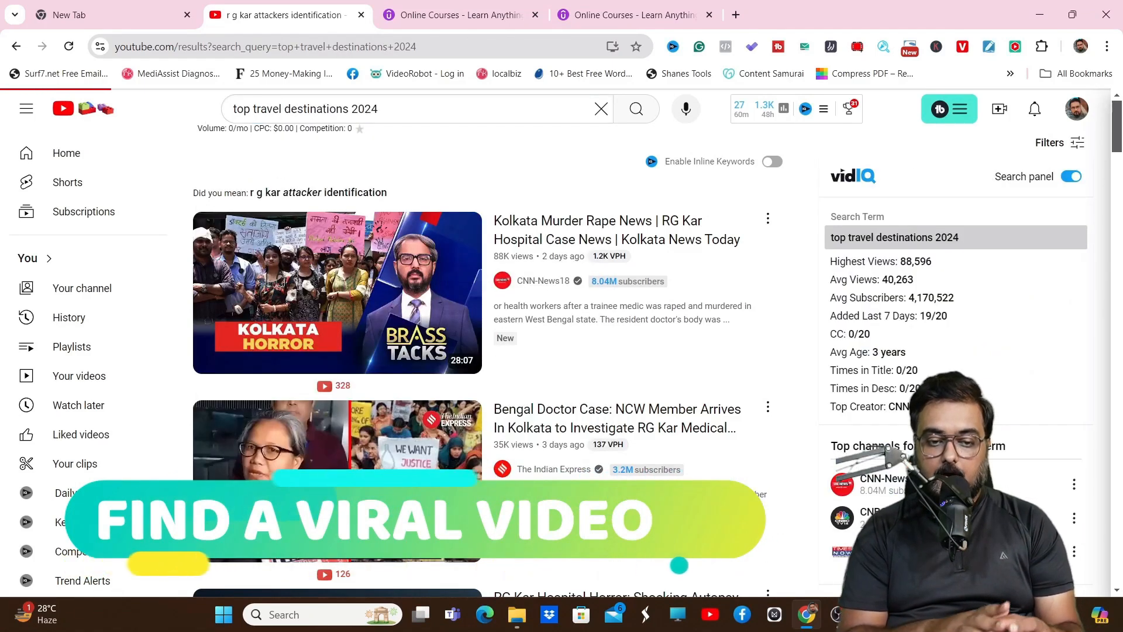
Step: Scroll the results and open Kemoy Martin's 'Top 10 Places To Visit in 2024' video
{"action": "left_click", "coordinate": [634, 109]}
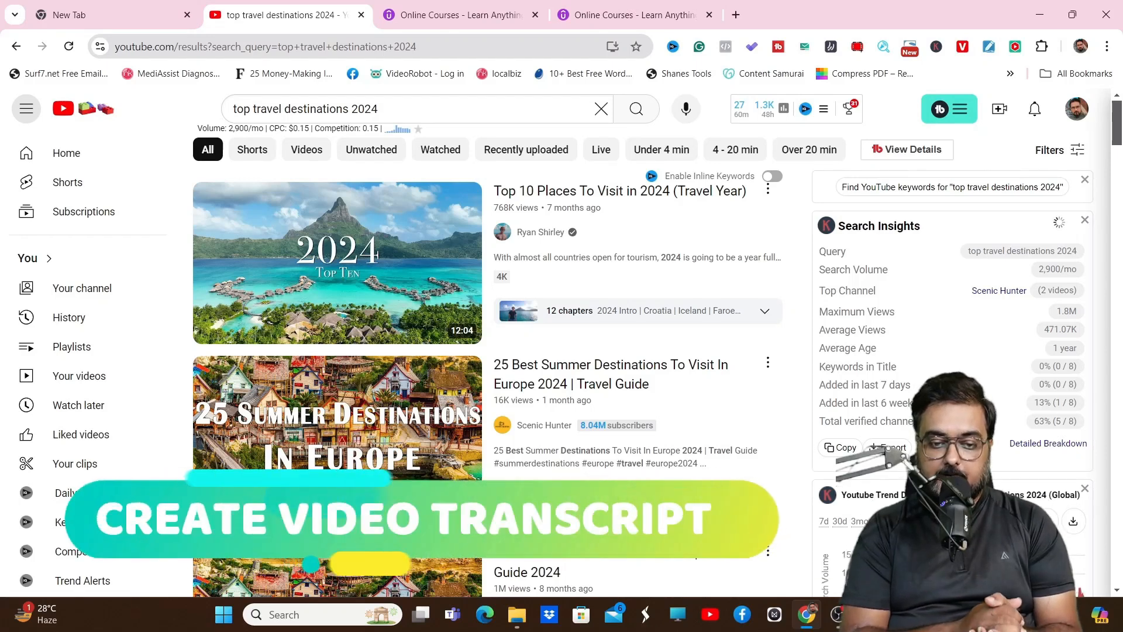
{"action": "scroll", "scroll_direction": "down", "scroll_amount": 3}
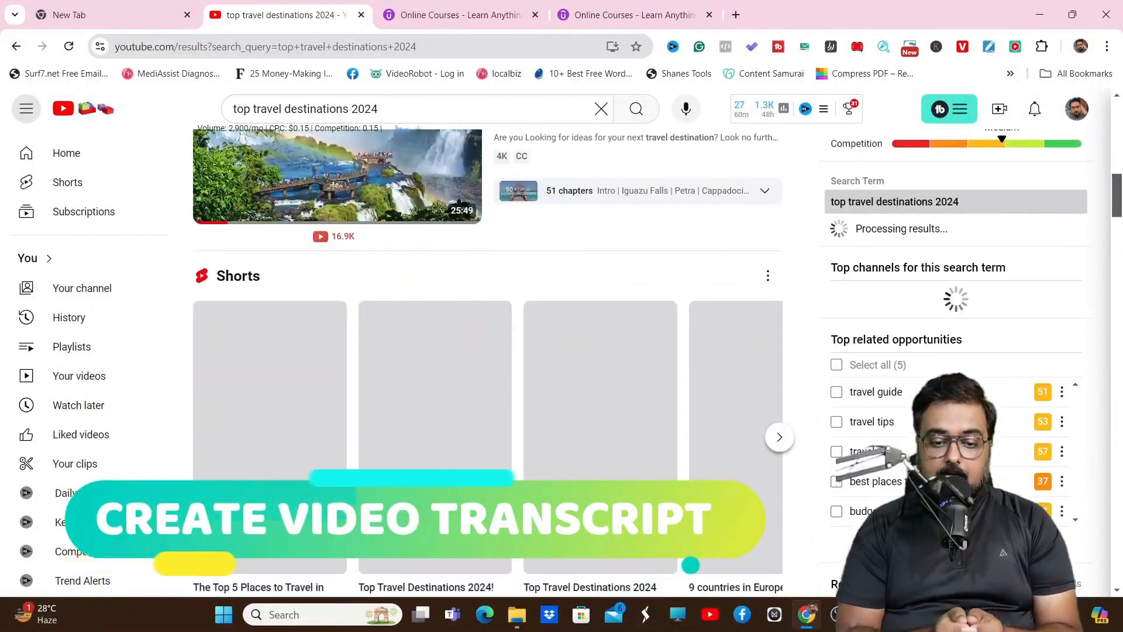
{"action": "scroll", "scroll_direction": "down", "scroll_amount": 3}
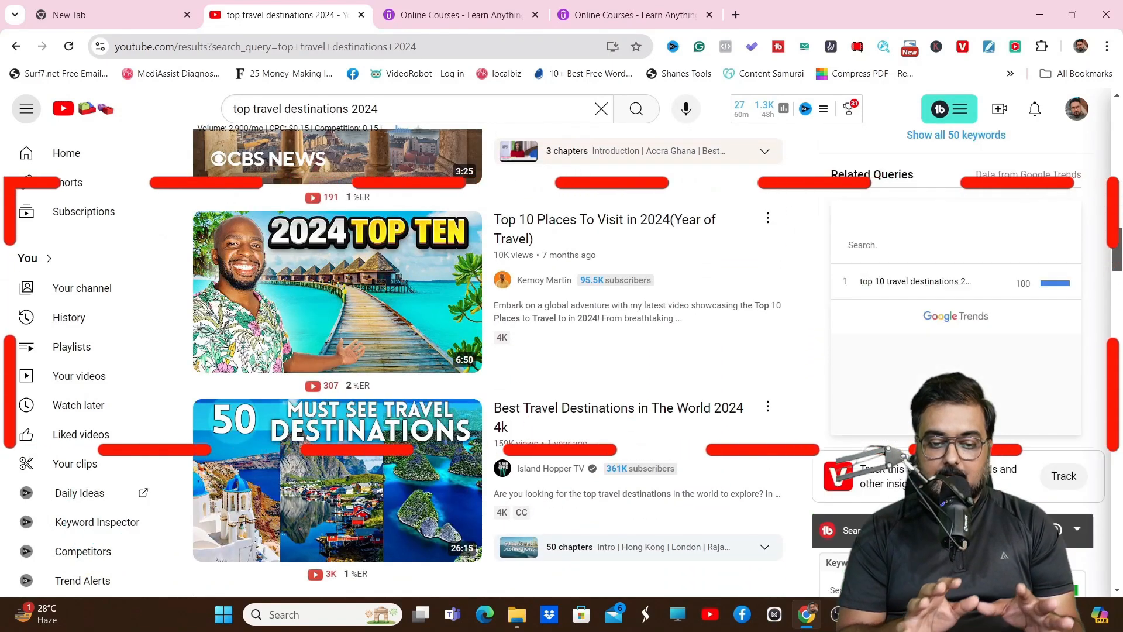
{"action": "left_click", "coordinate": [337, 290]}
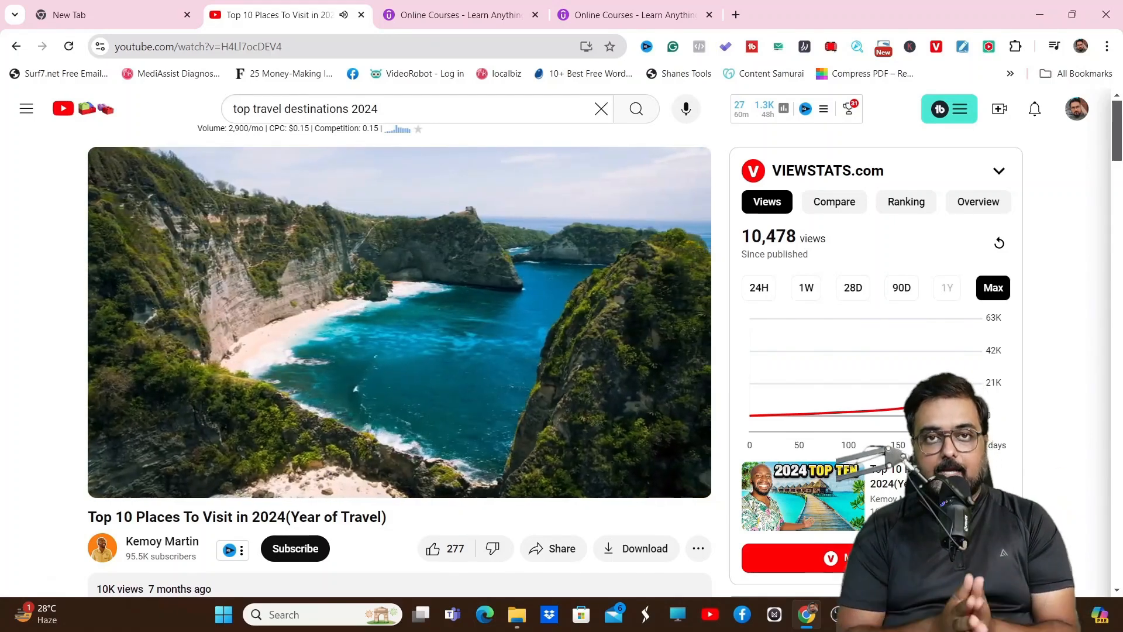
Step: Expand the sidebar transcript to show the video's auto-generated English transcript
{"action": "scroll", "scroll_direction": "down", "scroll_amount": 3}
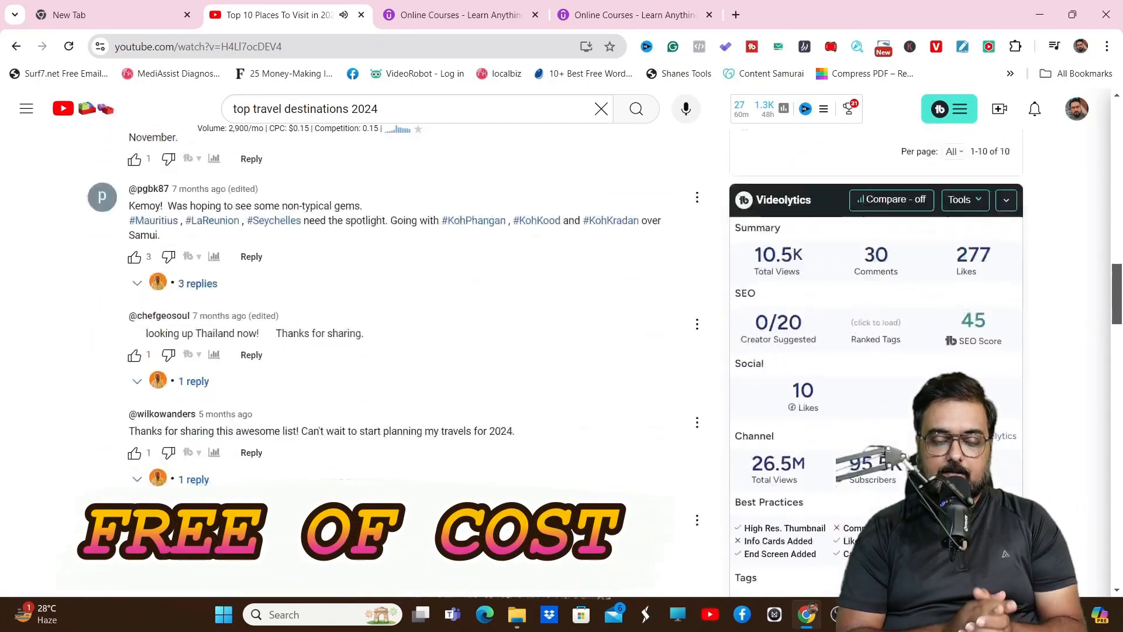
{"action": "scroll", "scroll_direction": "up", "scroll_amount": 3}
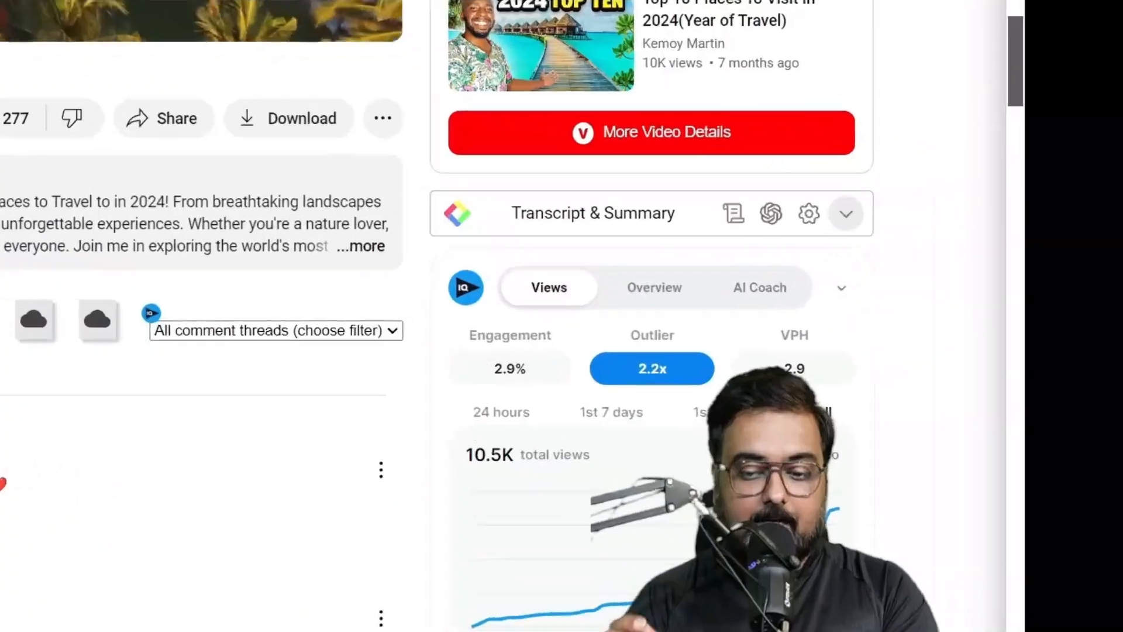
{"action": "left_click", "coordinate": [845, 213]}
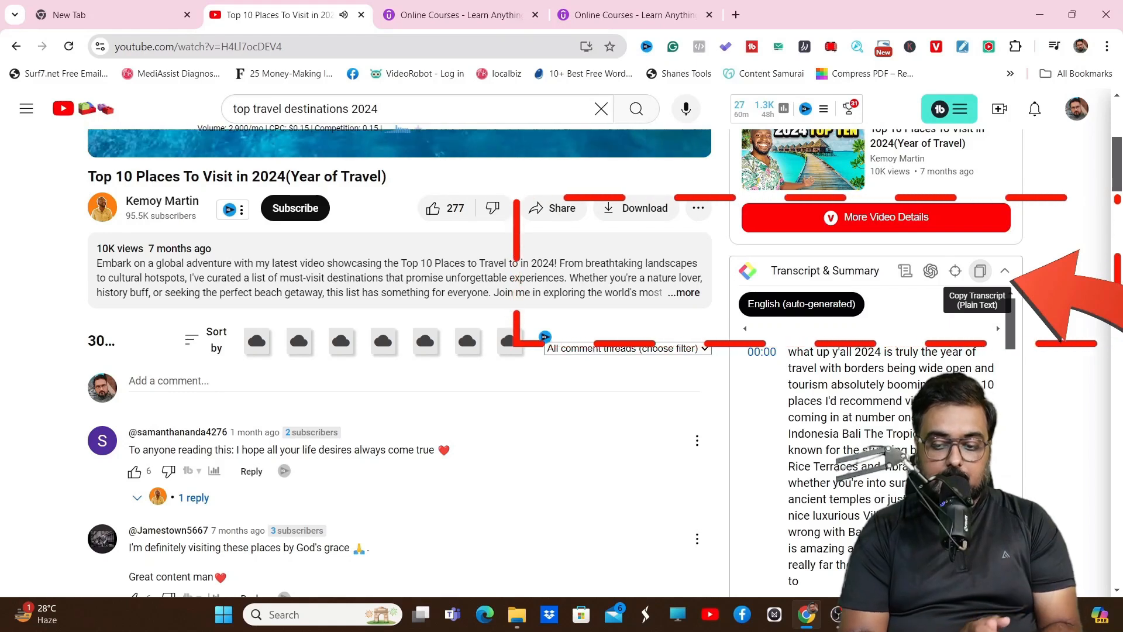
Step: Ask ChatGPT for a conversational voice-over script from the transcript, male speaker 1, female speaker 2
{"action": "left_click", "coordinate": [909, 14]}
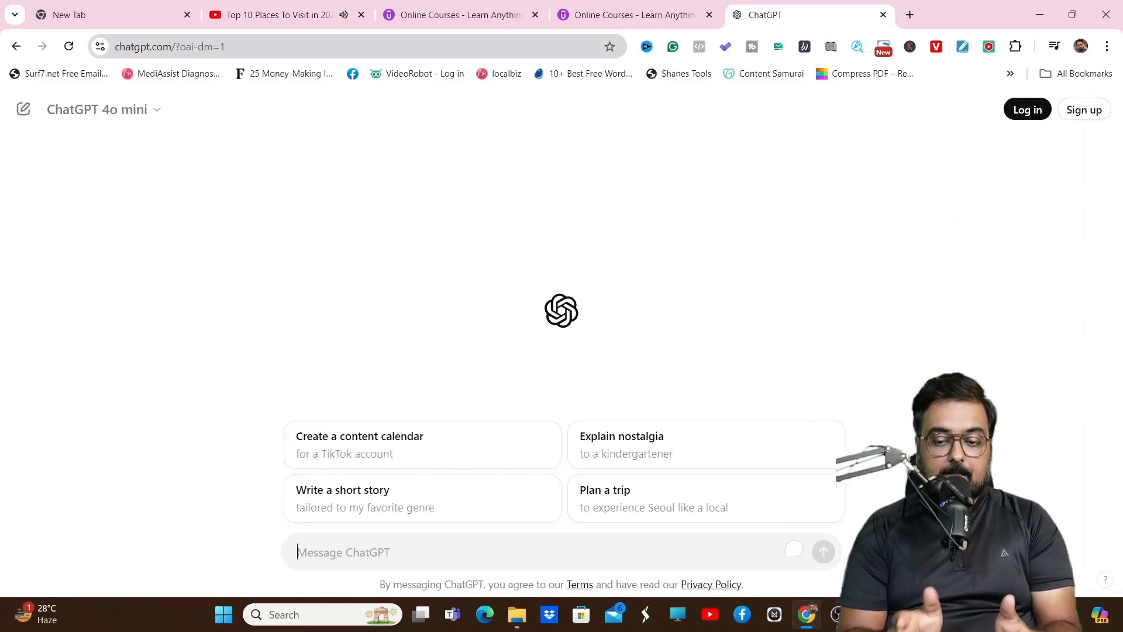
{"action": "type", "text": "please c"}
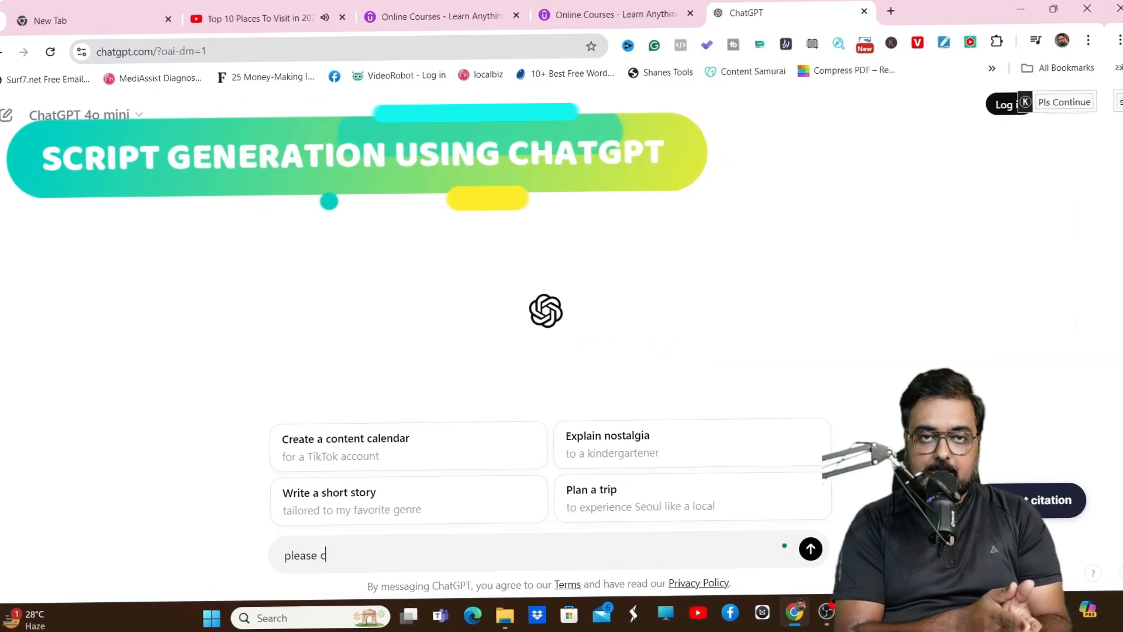
{"action": "type", "text": "reate a voice over"}
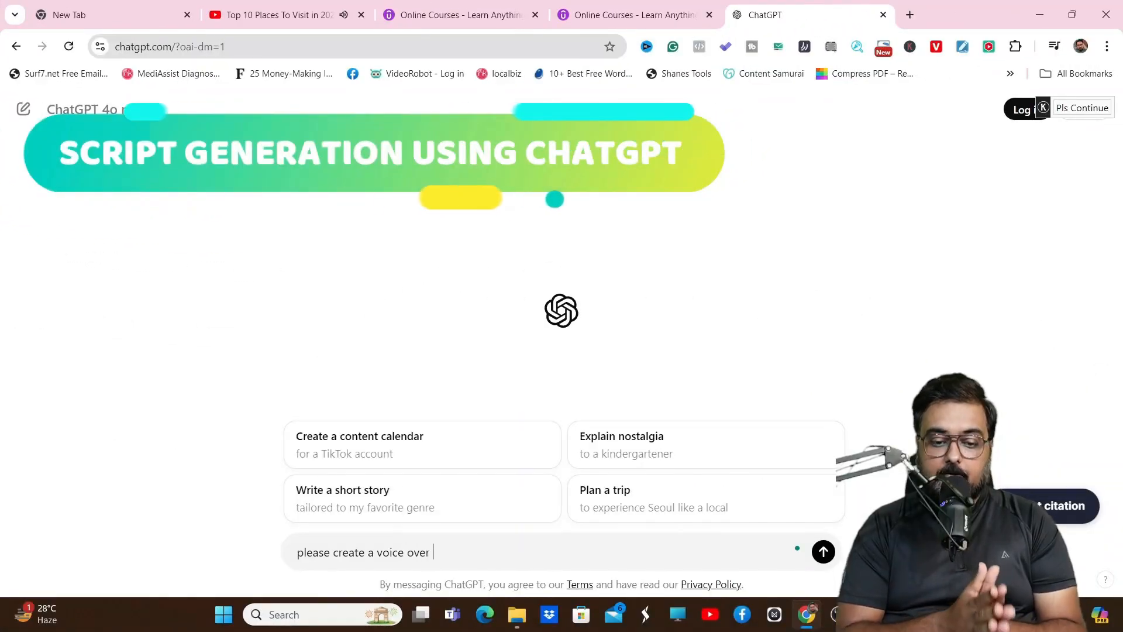
{"action": "type", "text": "script from the f"}
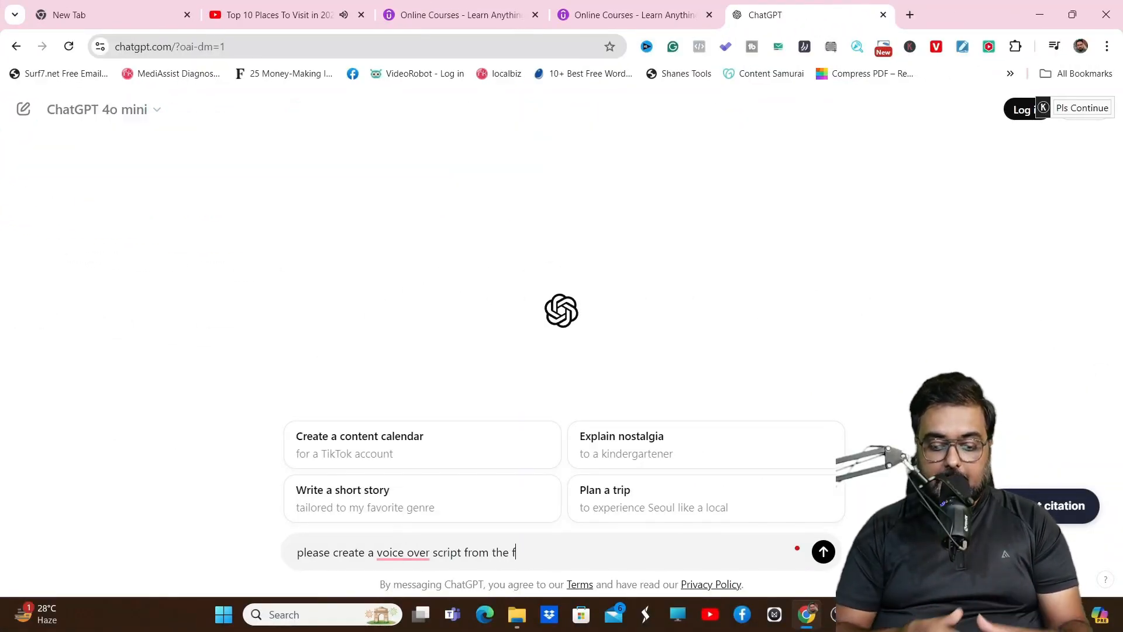
{"action": "type", "text": "ollowing video trs"}
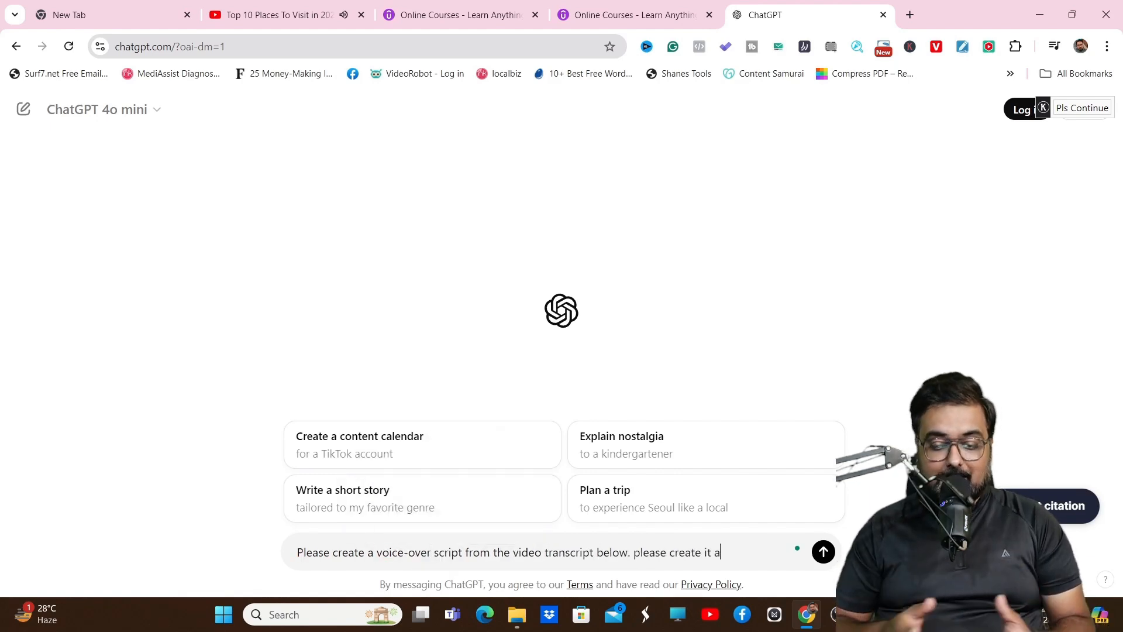
{"action": "type", "text": "s a conversational script between t"}
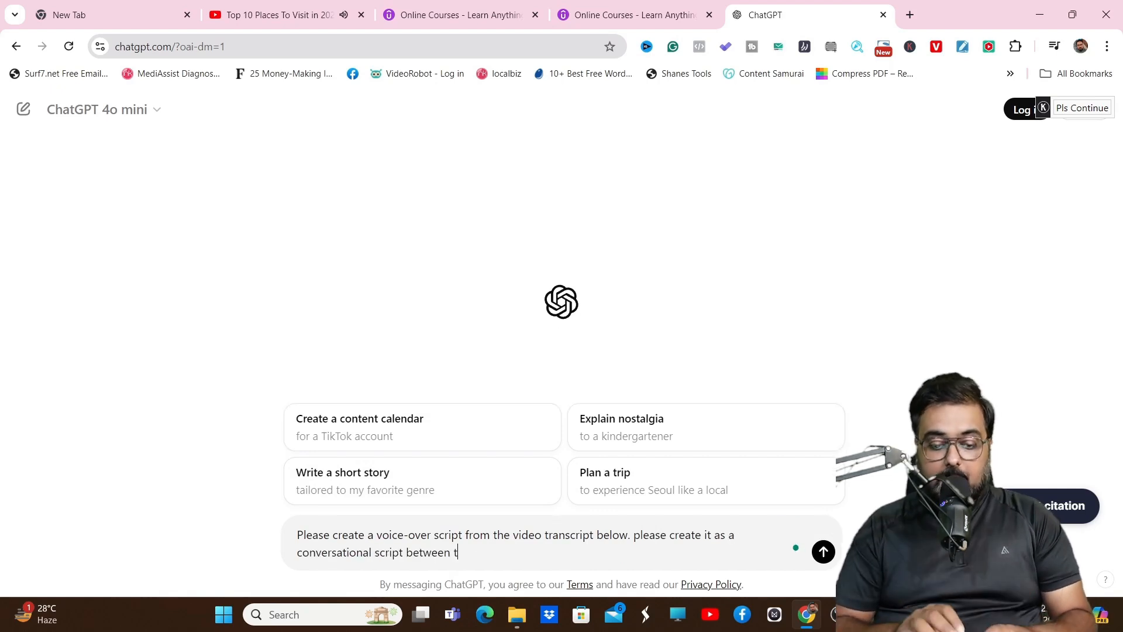
{"action": "type", "text": "wo speaker where spe"}
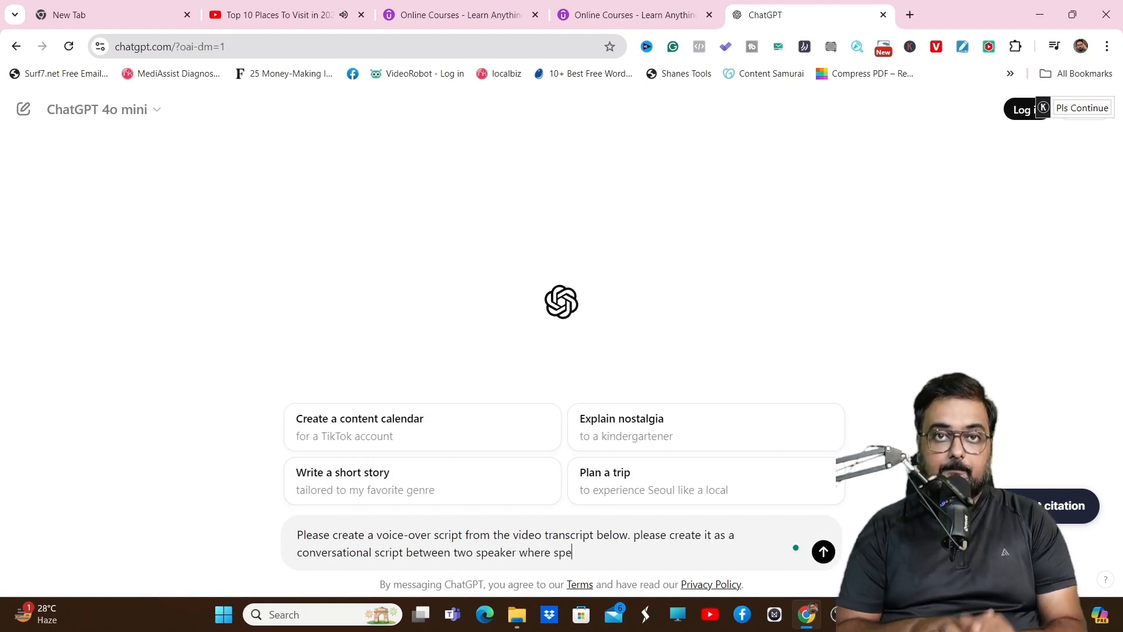
{"action": "type", "text": "aker 1 is a male and speaker 2 is a f"}
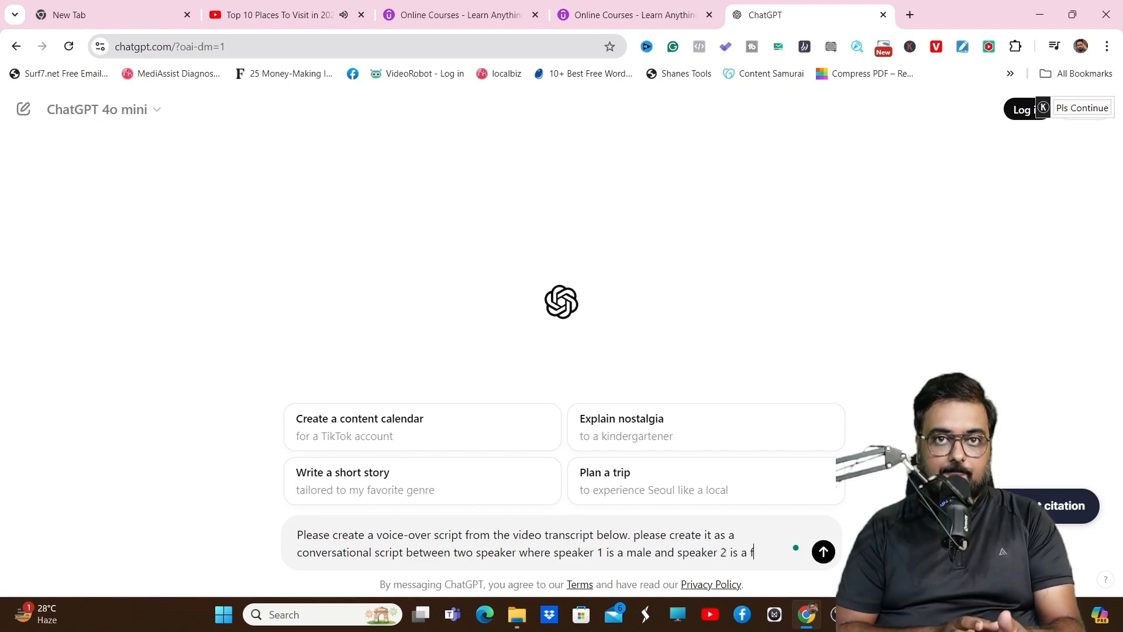
{"action": "type", "text": "emale."}
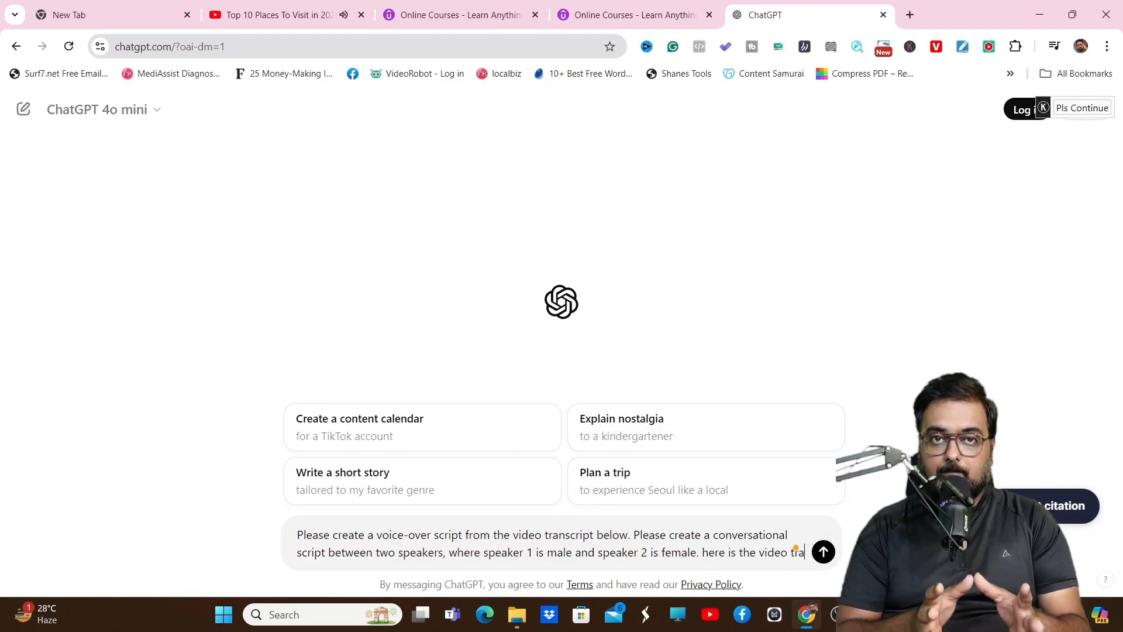
{"action": "left_click", "coordinate": [823, 551]}
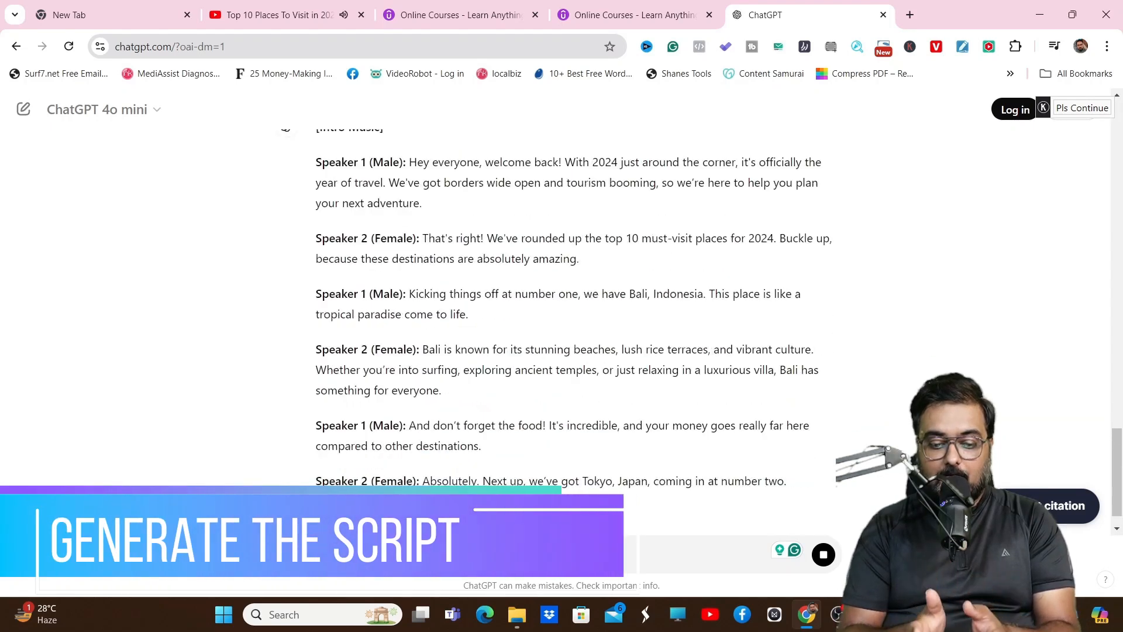
Step: Scroll through ChatGPT's two-speaker script from the intro and Bali to Marrakech
{"action": "scroll", "scroll_direction": "down", "scroll_amount": 3}
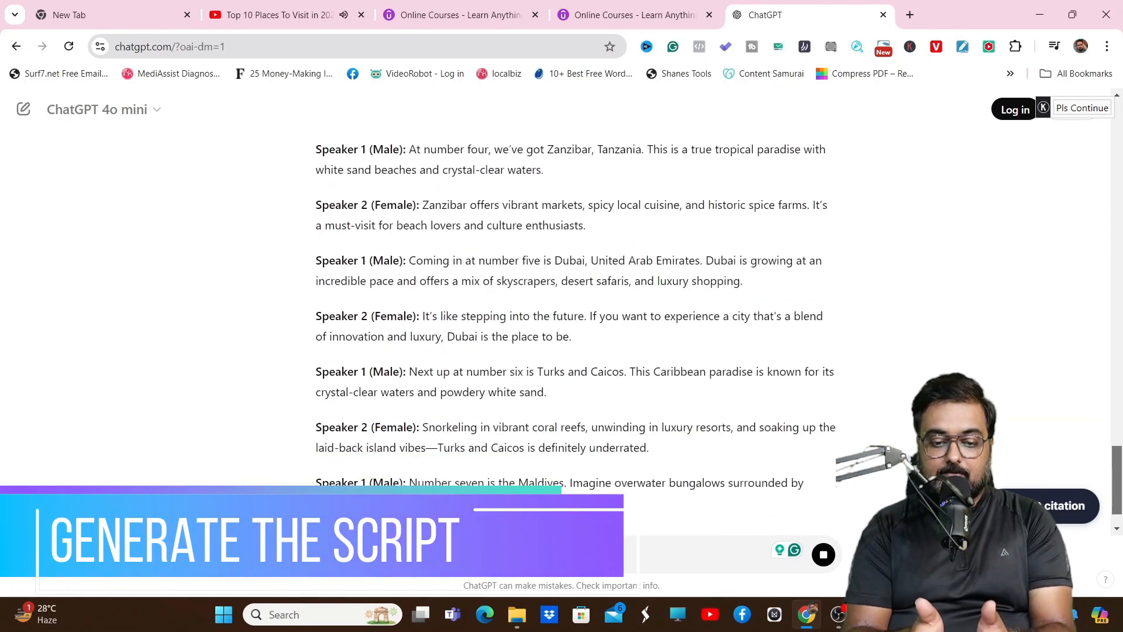
{"action": "scroll", "scroll_direction": "down", "scroll_amount": 3}
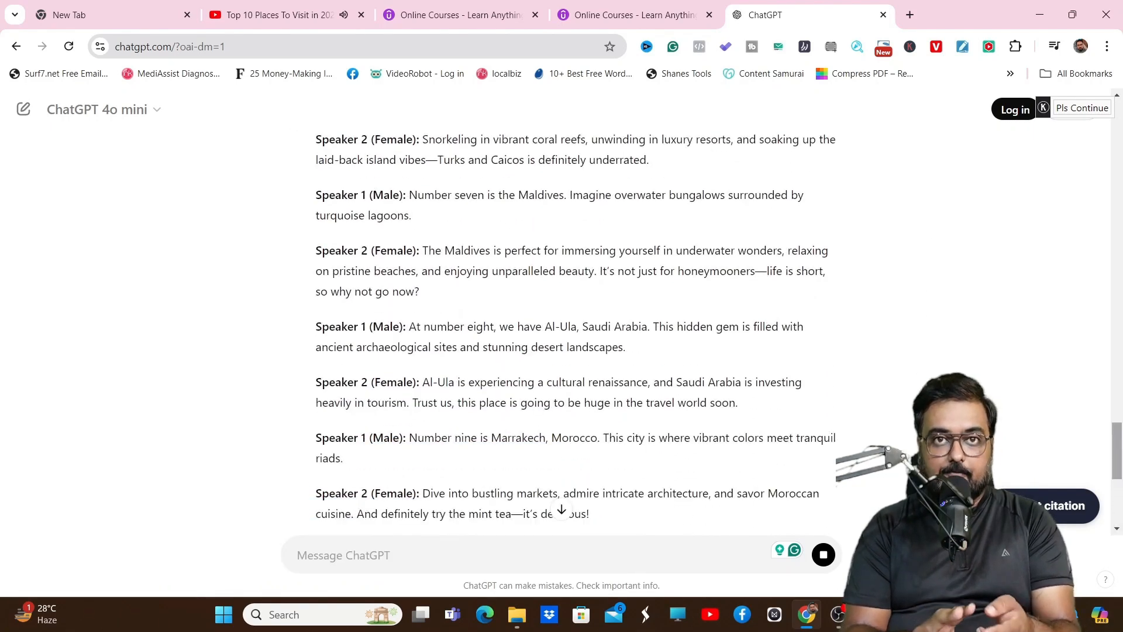
{"action": "scroll", "scroll_direction": "down", "scroll_amount": 3}
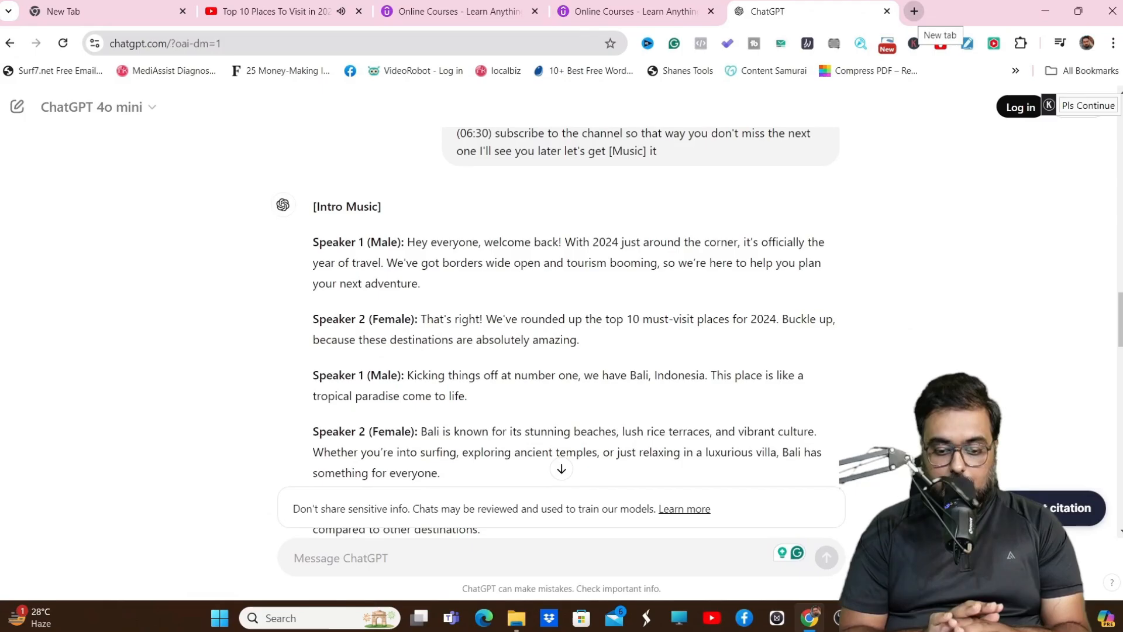
Step: Sign in to the invideo AI workspace and return to the ChatGPT travel script
{"action": "left_click", "coordinate": [913, 11]}
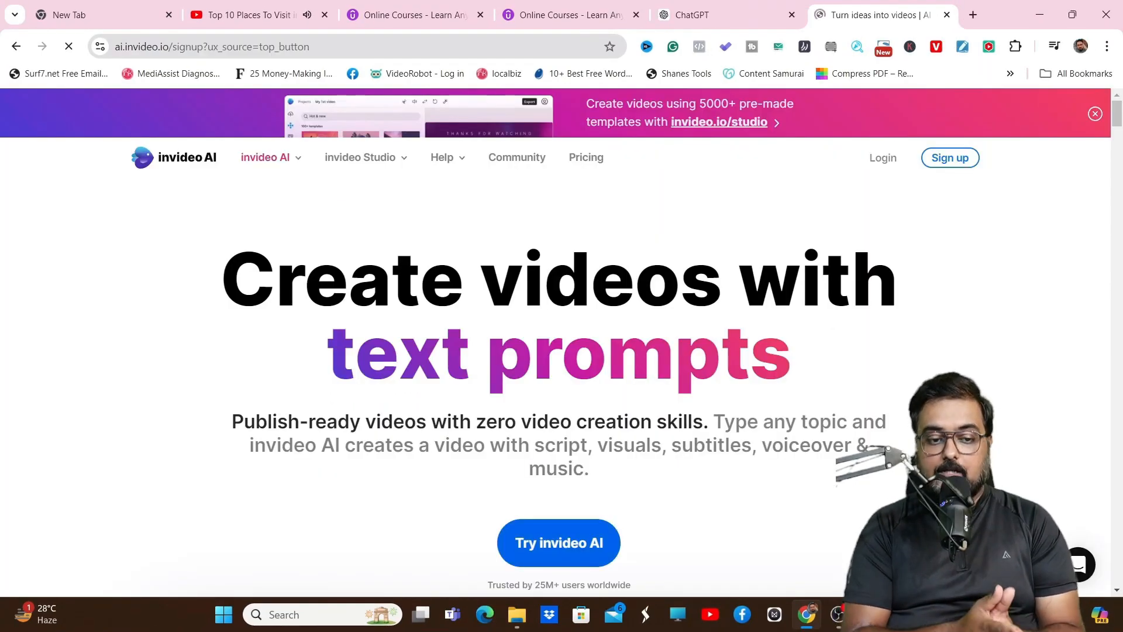
{"action": "left_click", "coordinate": [558, 543]}
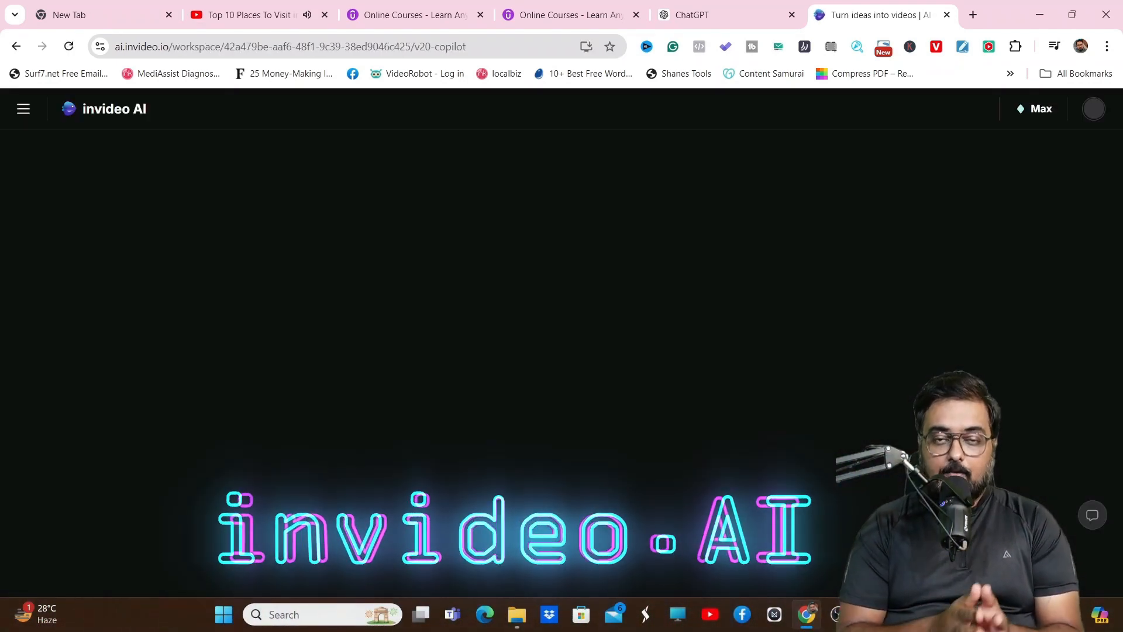
{"action": "left_click", "coordinate": [725, 14]}
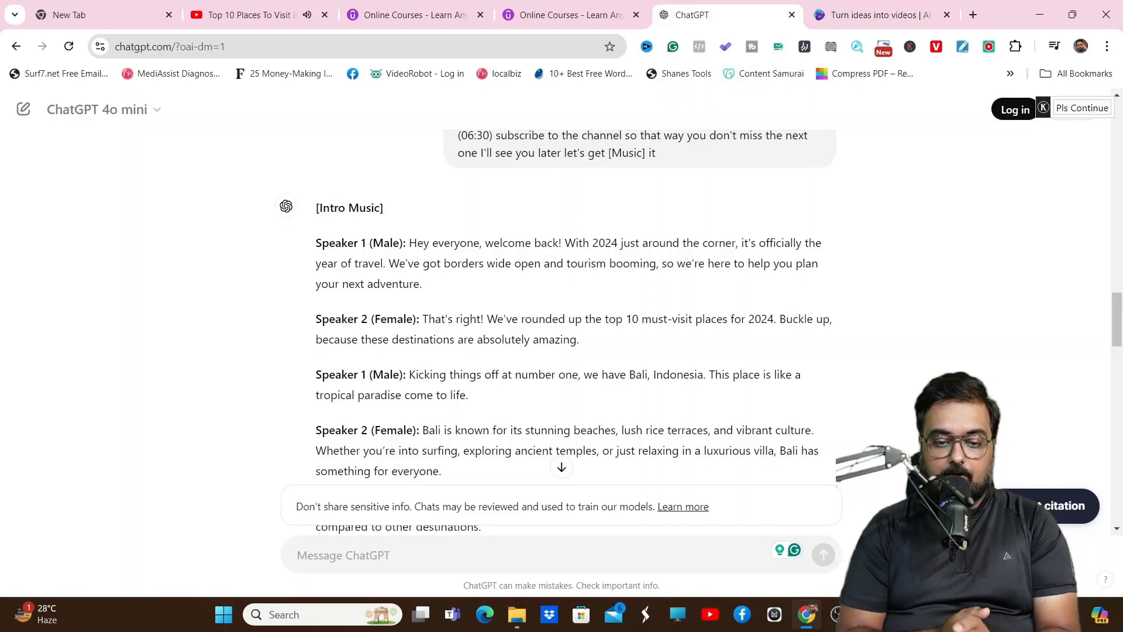
{"action": "scroll", "scroll_direction": "down", "scroll_amount": 3}
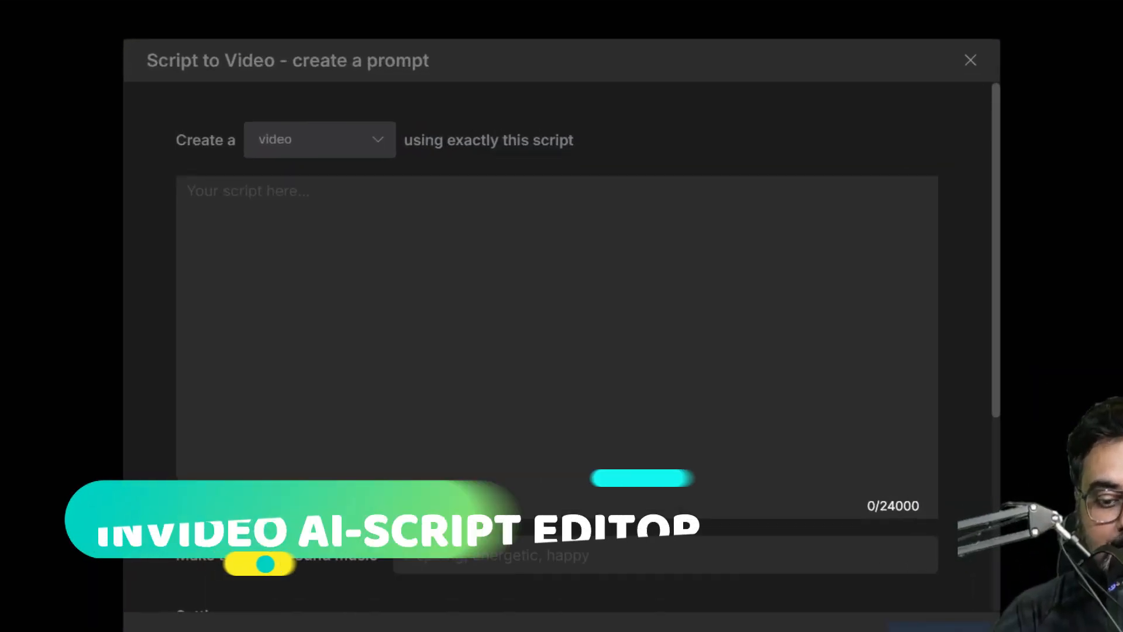
Step: Set the Script to Video output type to YouTube video
{"action": "left_click", "coordinate": [319, 140]}
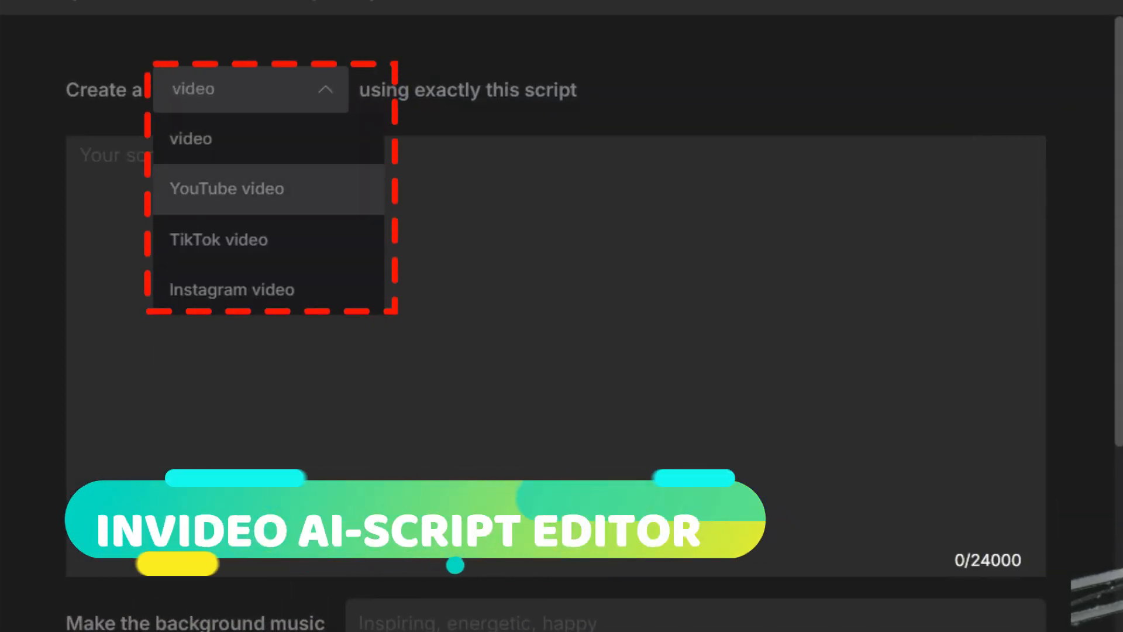
{"action": "left_click", "coordinate": [227, 189]}
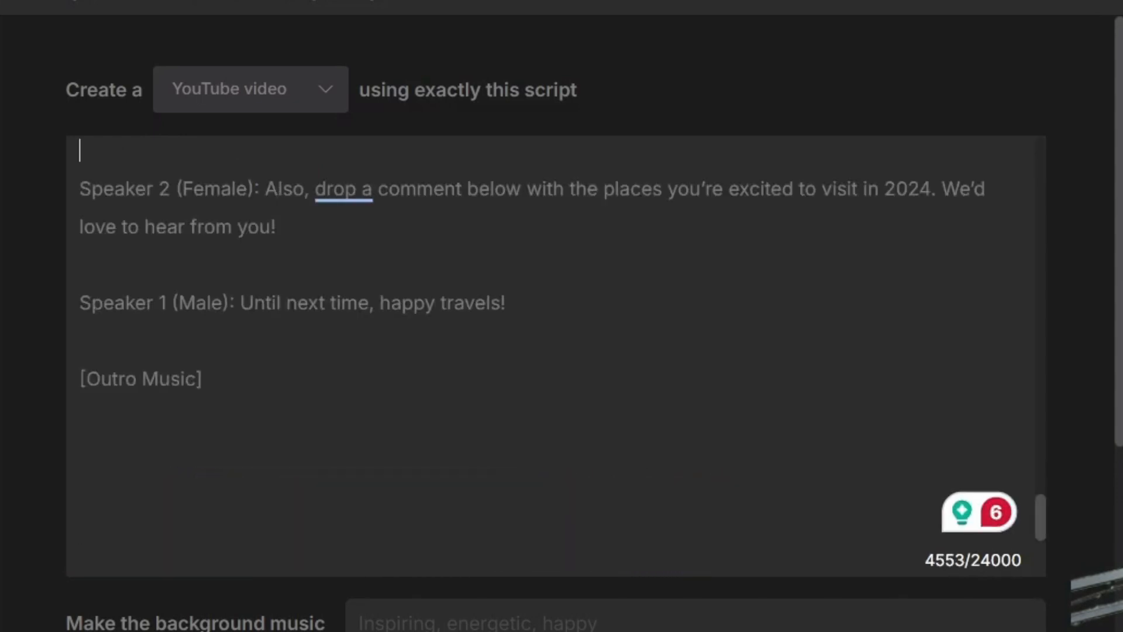
{"action": "scroll", "scroll_direction": "up", "scroll_amount": 3}
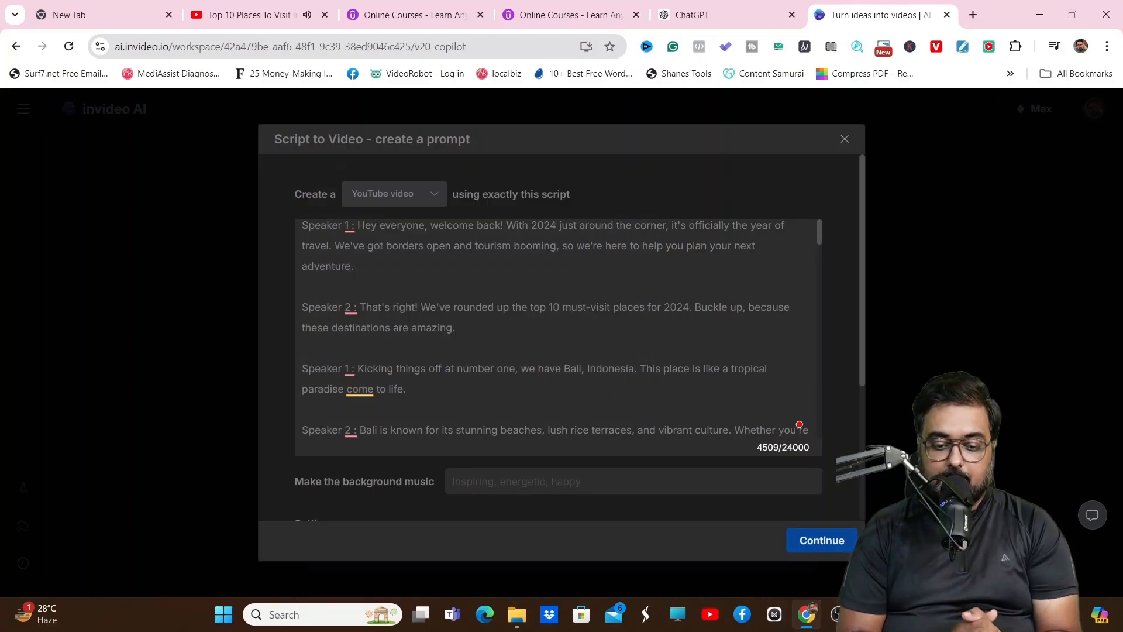
Step: Set inspiring, energetic, happy music, a clear American male Speaker 1 and a clear American female voice
{"action": "scroll", "scroll_direction": "down", "scroll_amount": 3}
{"action": "type", "text": "inspiring, energe"}
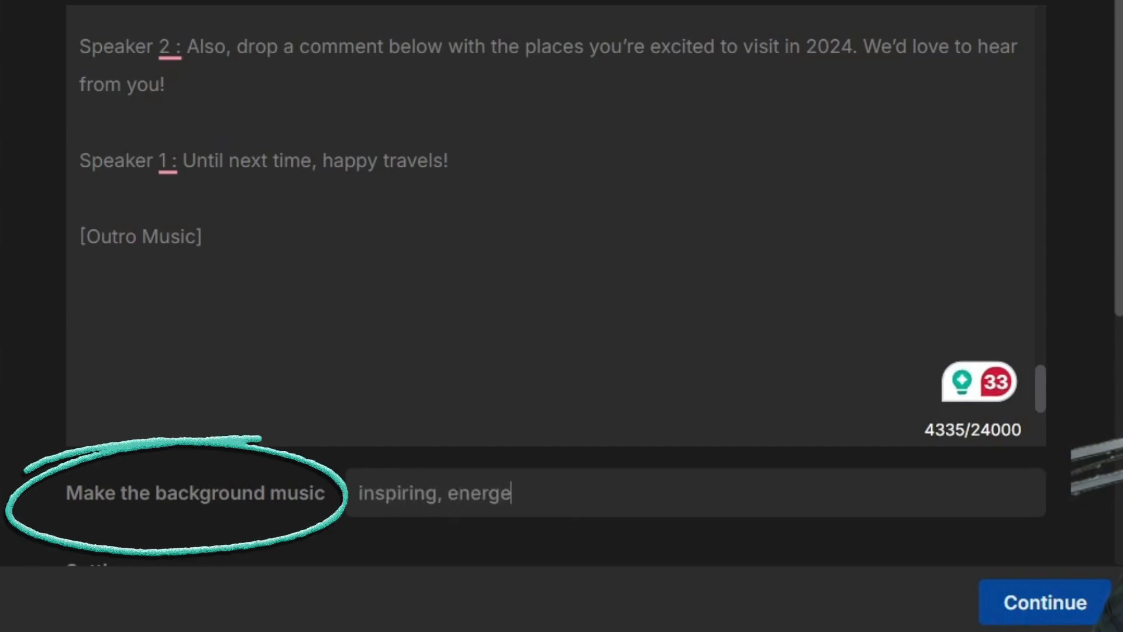
{"action": "type", "text": "tic, happy"}
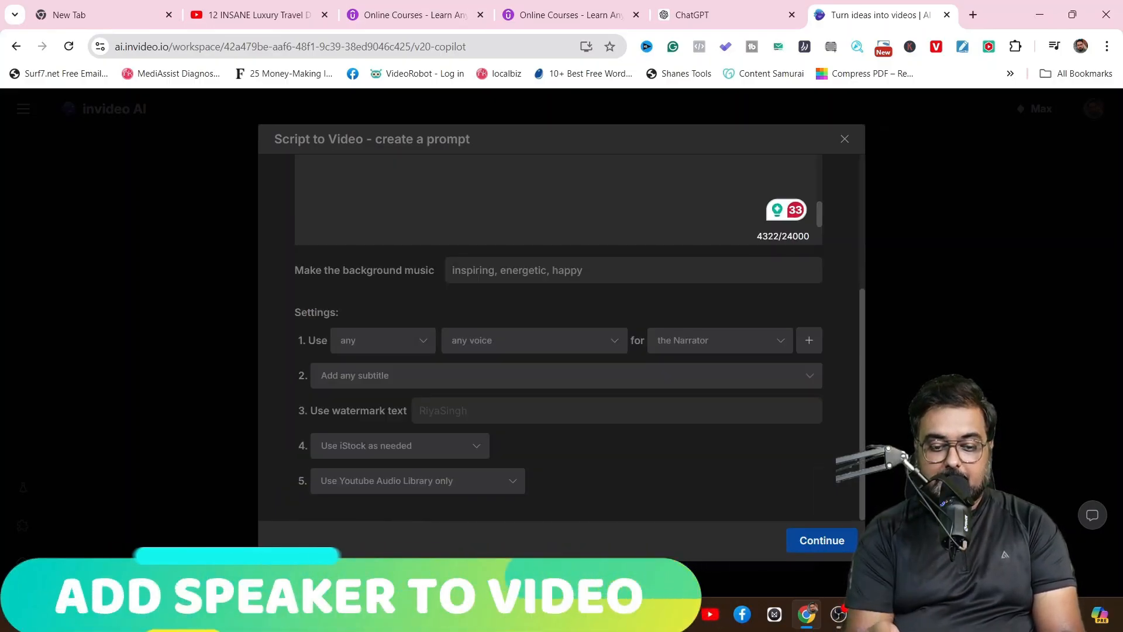
{"action": "left_click", "coordinate": [382, 339]}
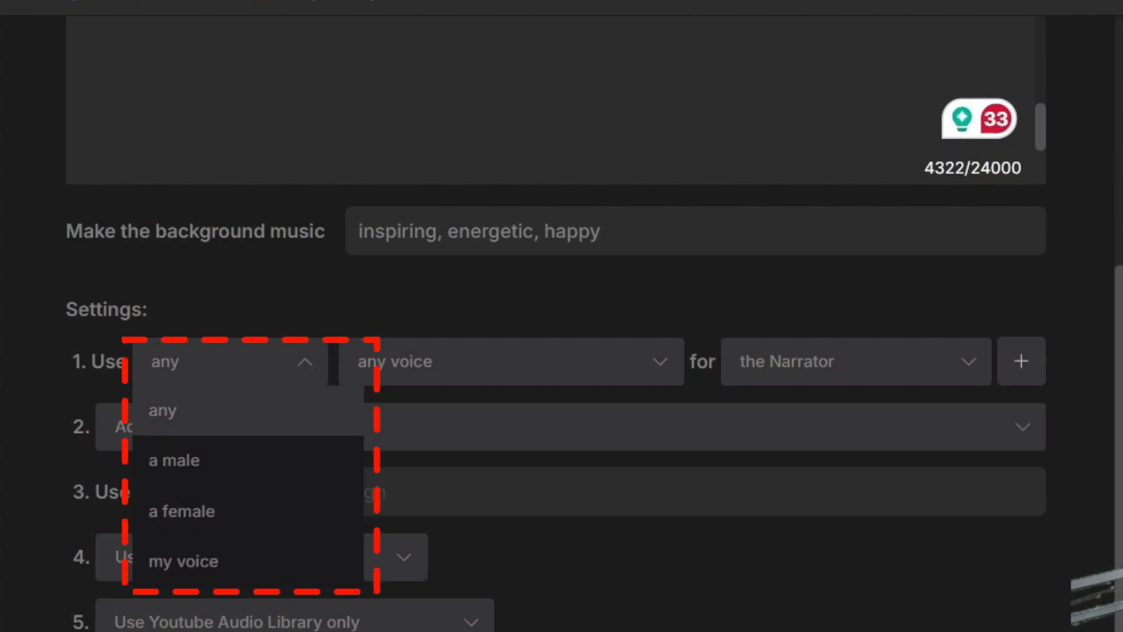
{"action": "left_click", "coordinate": [172, 459]}
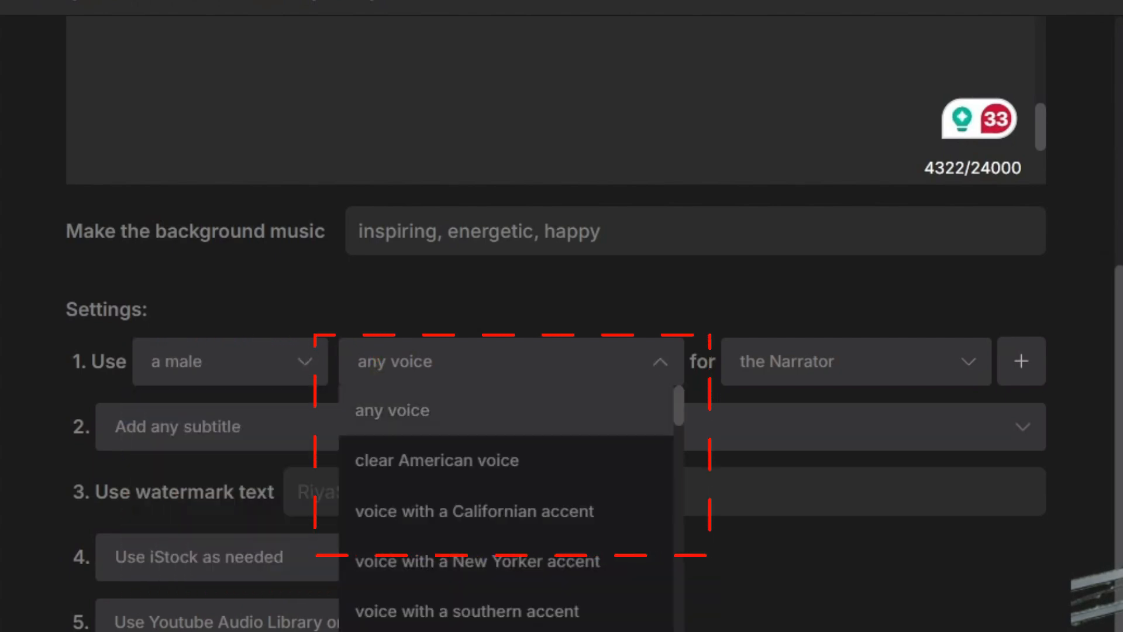
{"action": "left_click", "coordinate": [435, 459]}
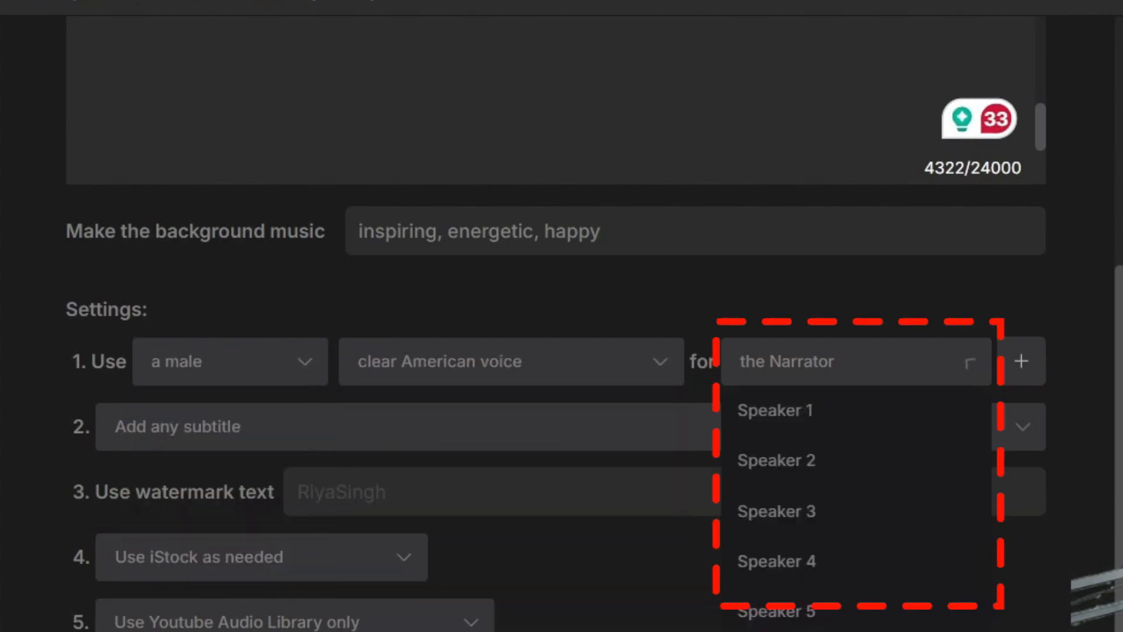
{"action": "left_click", "coordinate": [774, 409]}
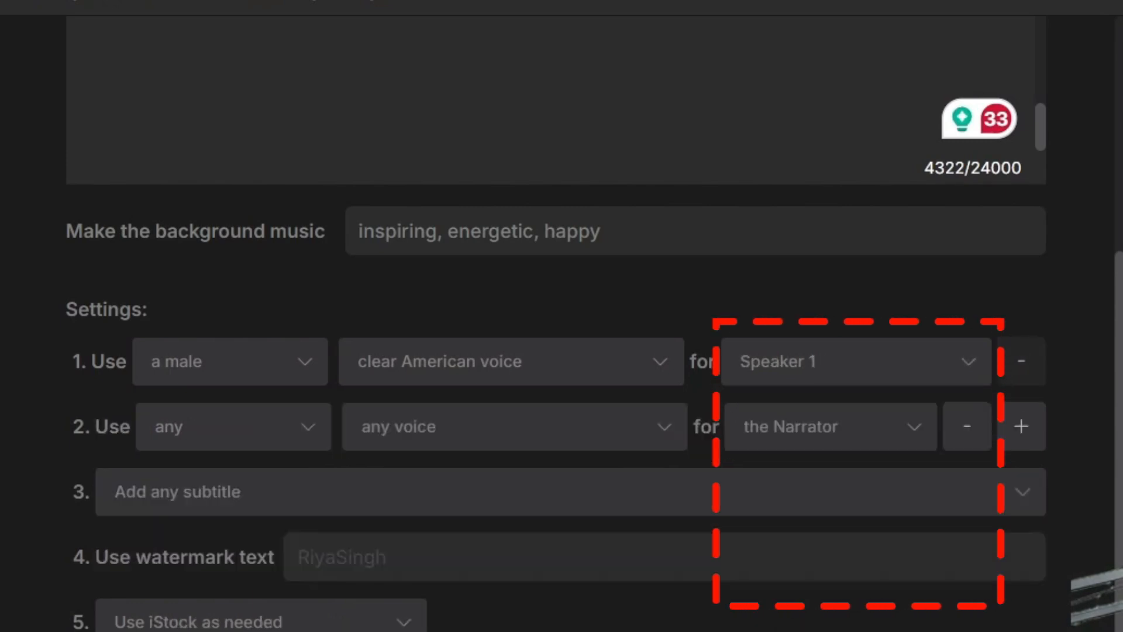
{"action": "left_click", "coordinate": [233, 425]}
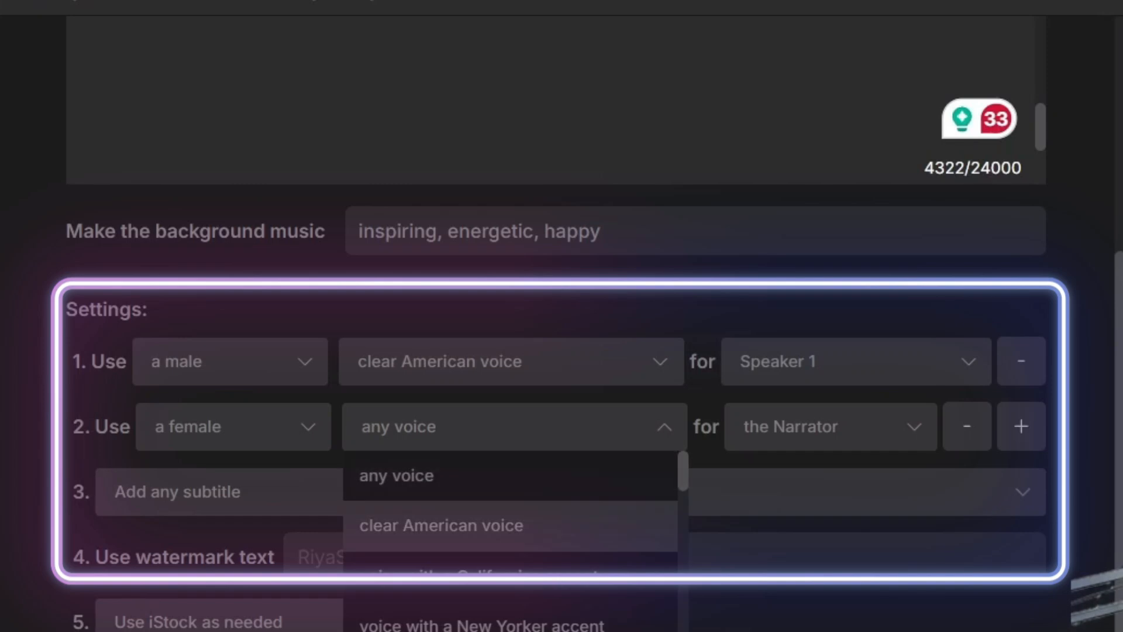
{"action": "left_click", "coordinate": [440, 525]}
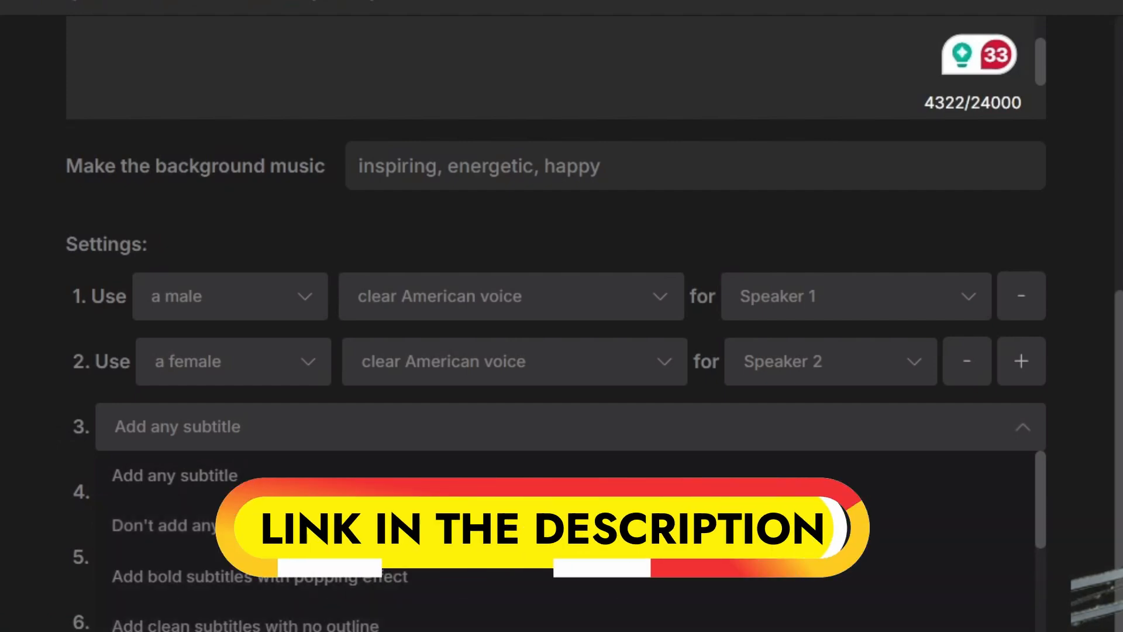
Step: Pick the yellow comic box subtitle style and submit the 4,612-character script prompt
{"action": "scroll", "scroll_direction": "down", "scroll_amount": 3}
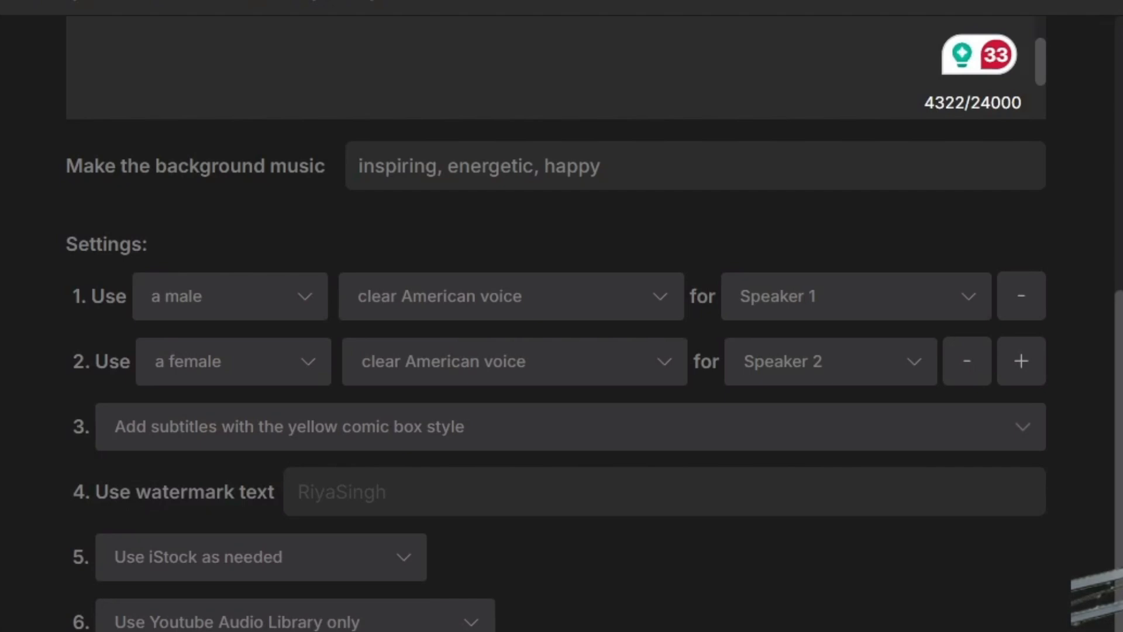
{"action": "left_click", "coordinate": [259, 556]}
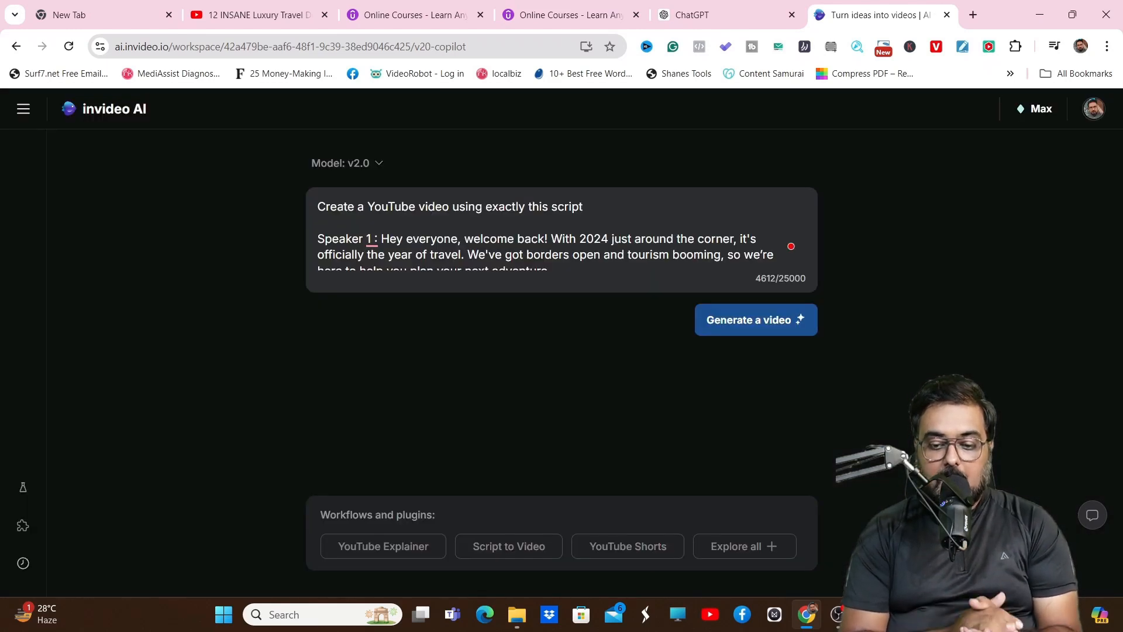
Step: Generate the video, keeping Travel enthusiasts, Bright look and YouTube platform
{"action": "left_click", "coordinate": [753, 320]}
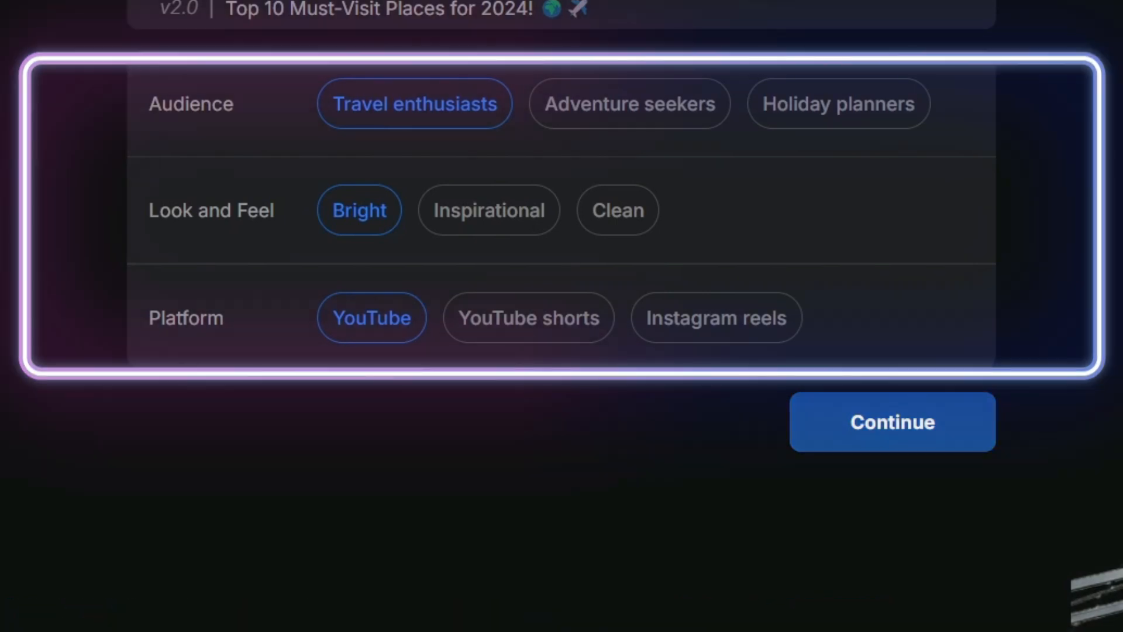
{"action": "left_click", "coordinate": [892, 421]}
{"action": "type", "text": "nclude drone view footage and wipe transiti"}
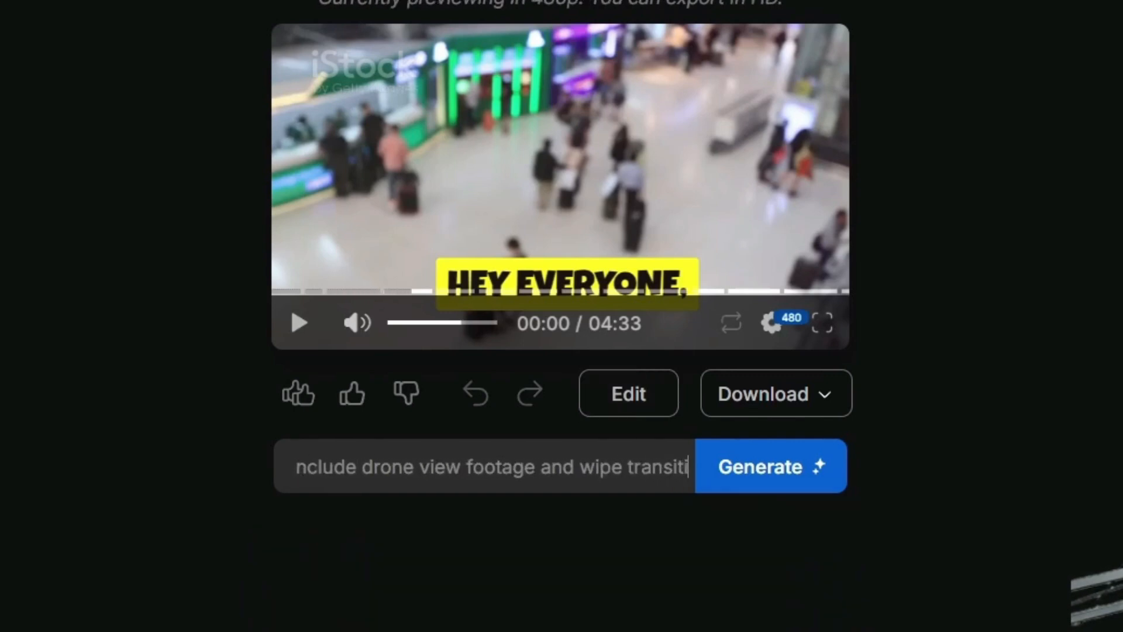
Step: Apply the drone footage request, send a transitions request, and open Chapter 2's media editor
{"action": "left_click", "coordinate": [299, 322]}
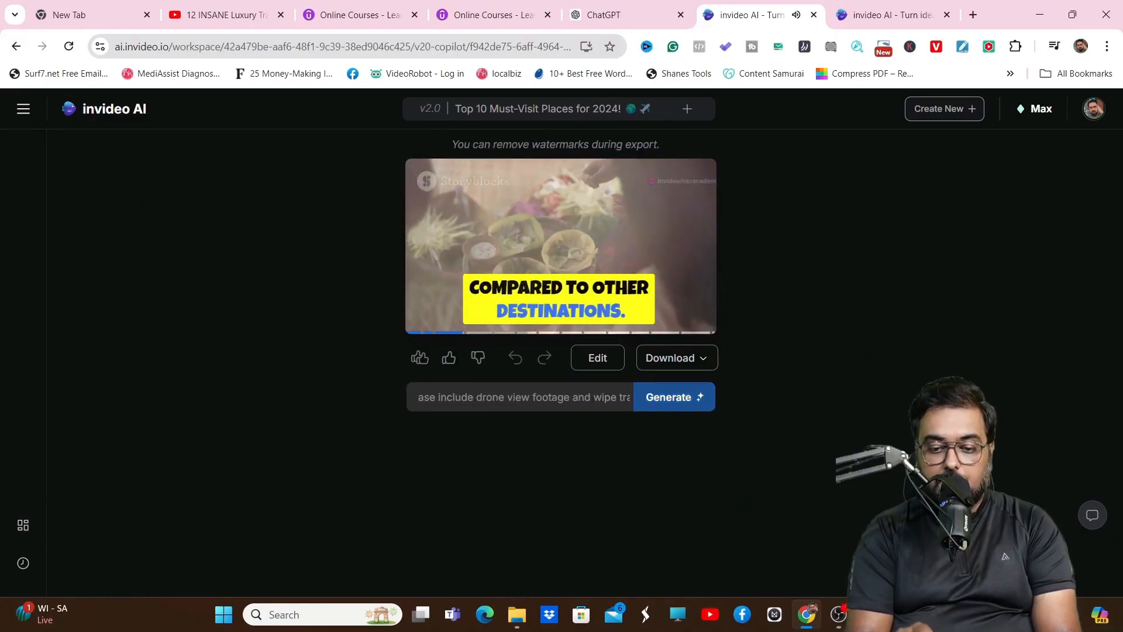
{"action": "left_click", "coordinate": [673, 397]}
{"action": "type", "text": "Plea"}
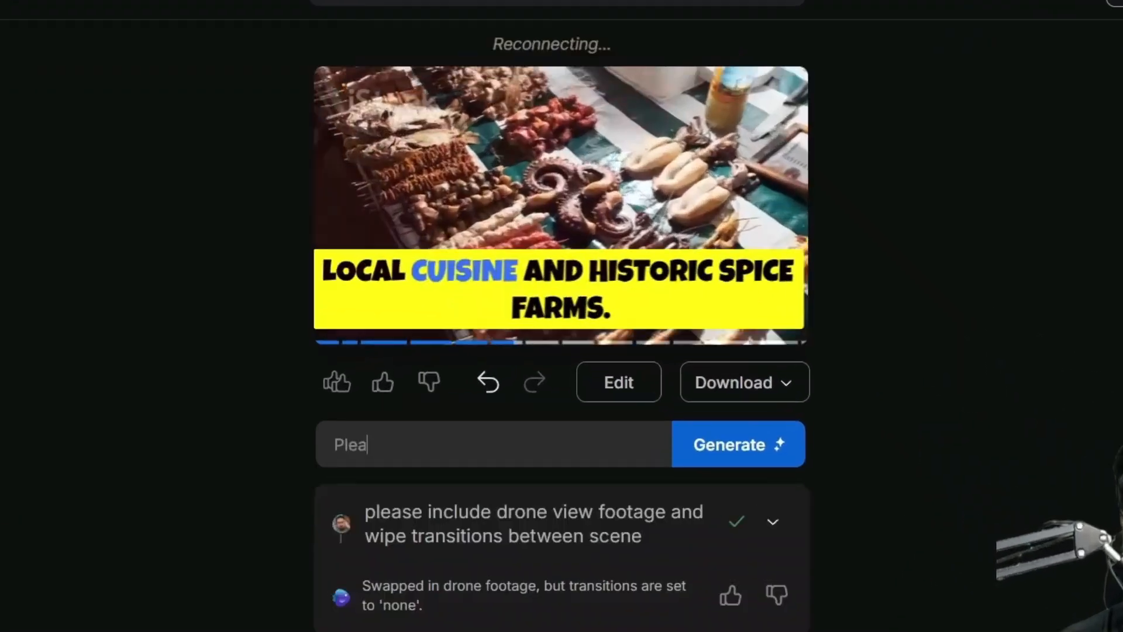
{"action": "left_click", "coordinate": [737, 443]}
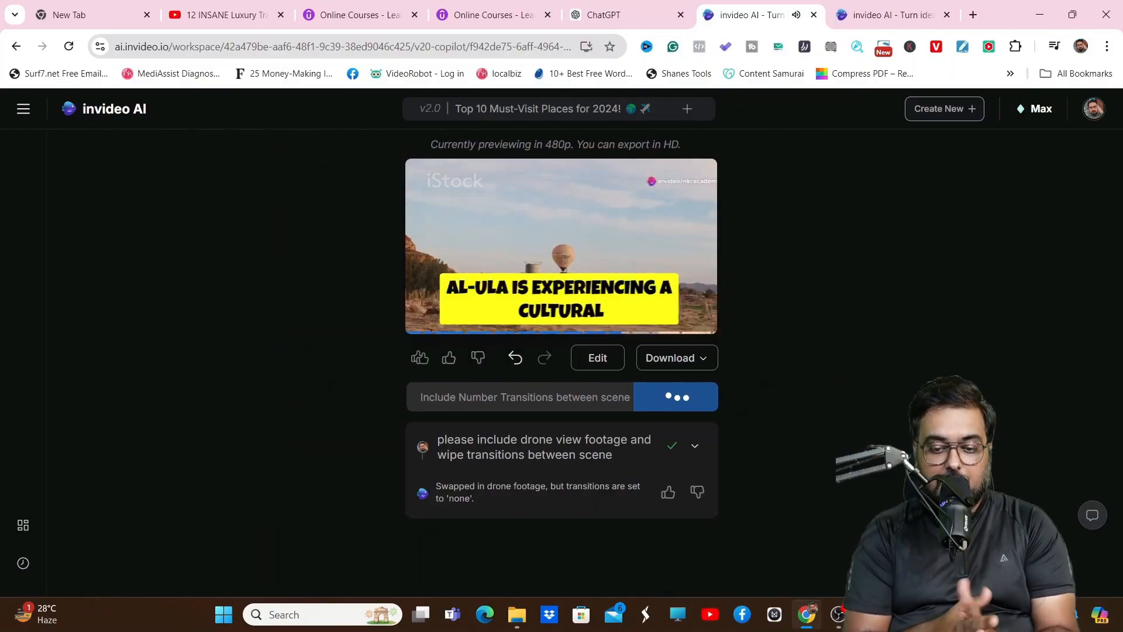
{"action": "left_click", "coordinate": [597, 357]}
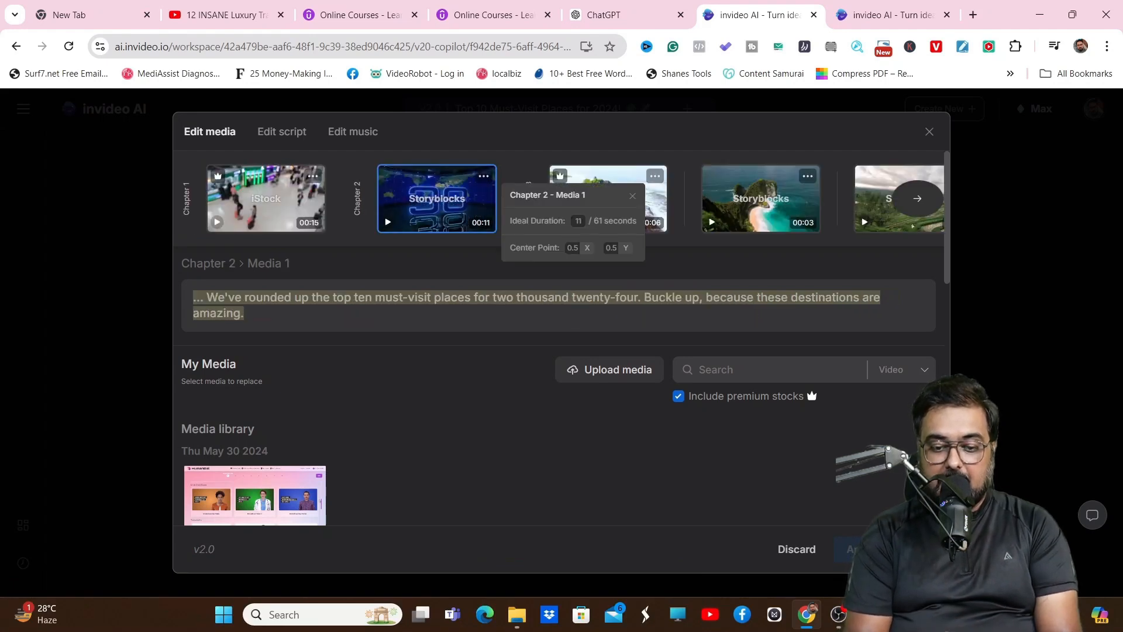
Step: Swap Chapter 2's first clip for a 'top 10 countdown' stock video, then show the script
{"action": "type", "text": "top 10 countdown"}
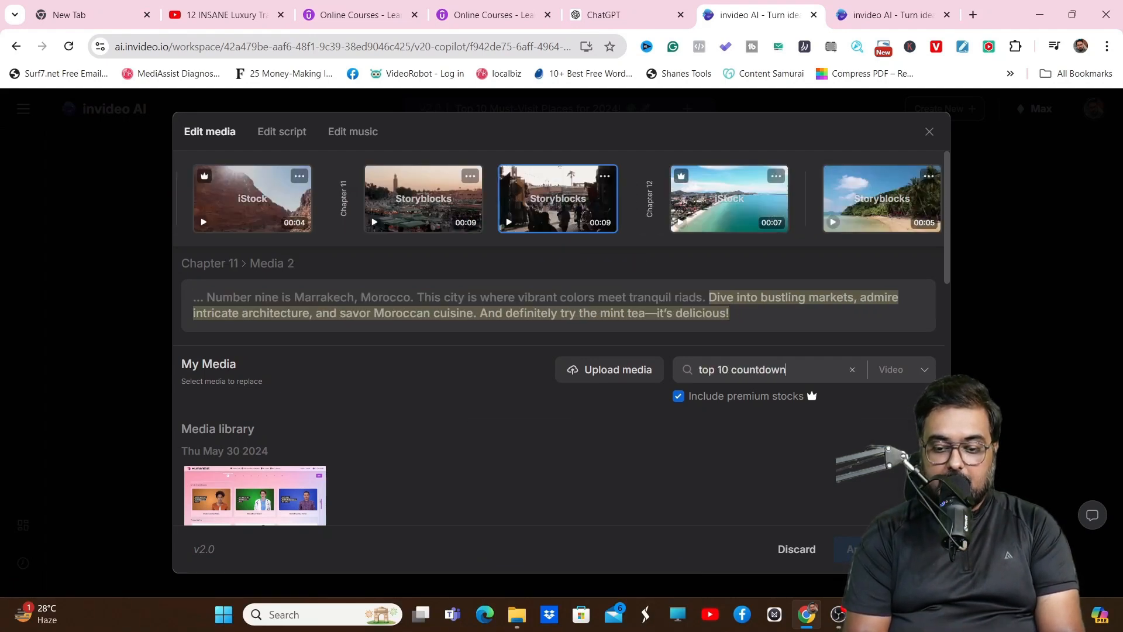
{"action": "key", "text": "Return"}
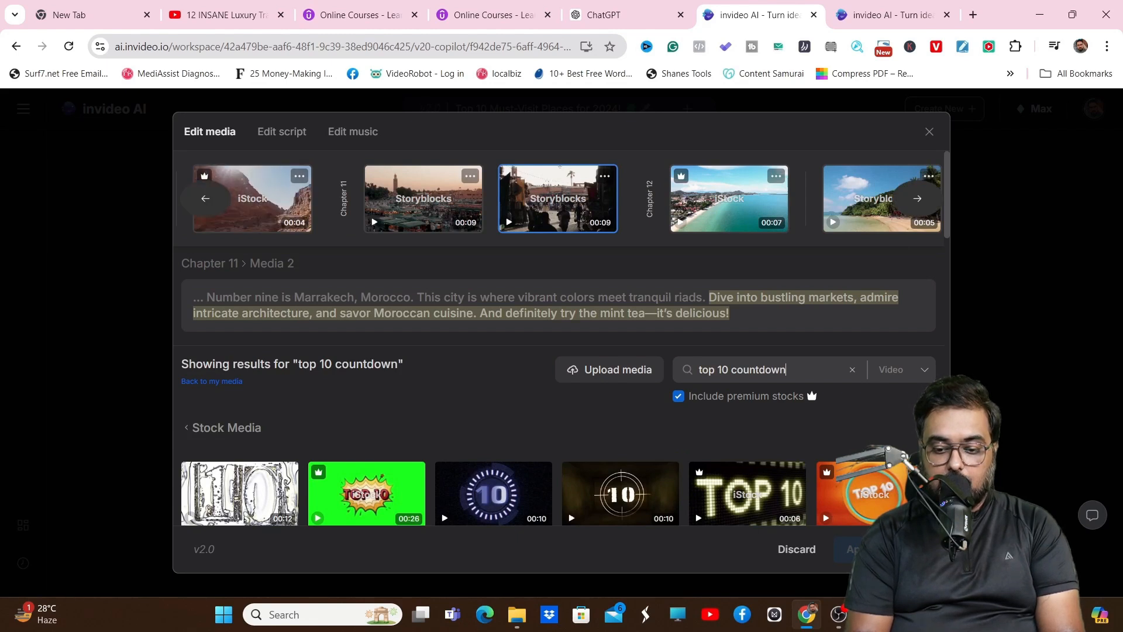
{"action": "left_click", "coordinate": [205, 198]}
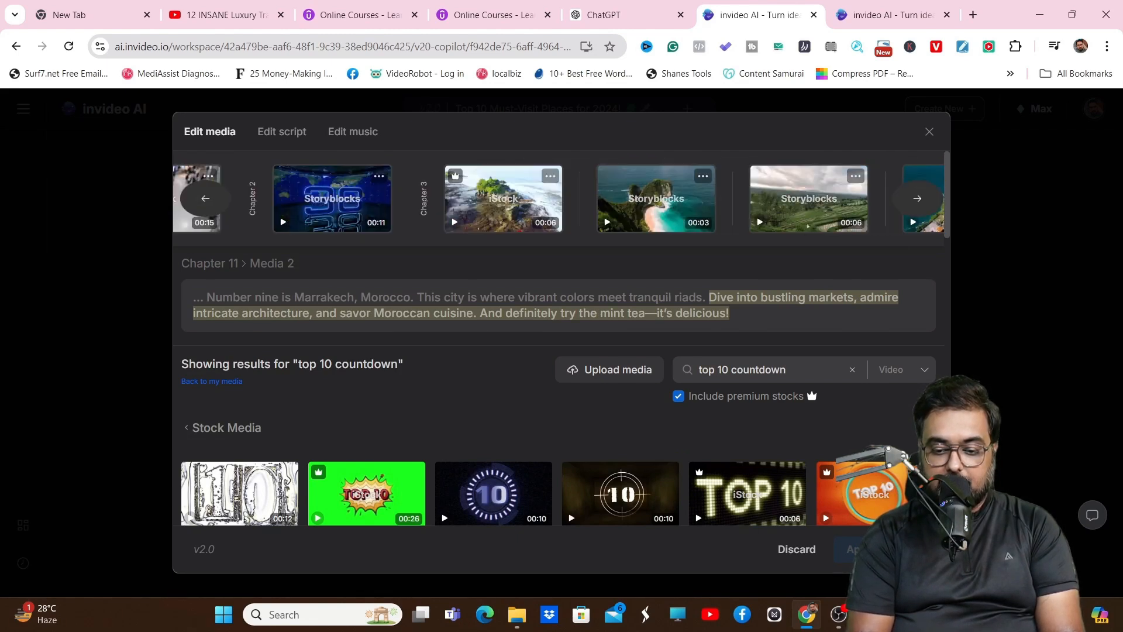
{"action": "left_click", "coordinate": [331, 198]}
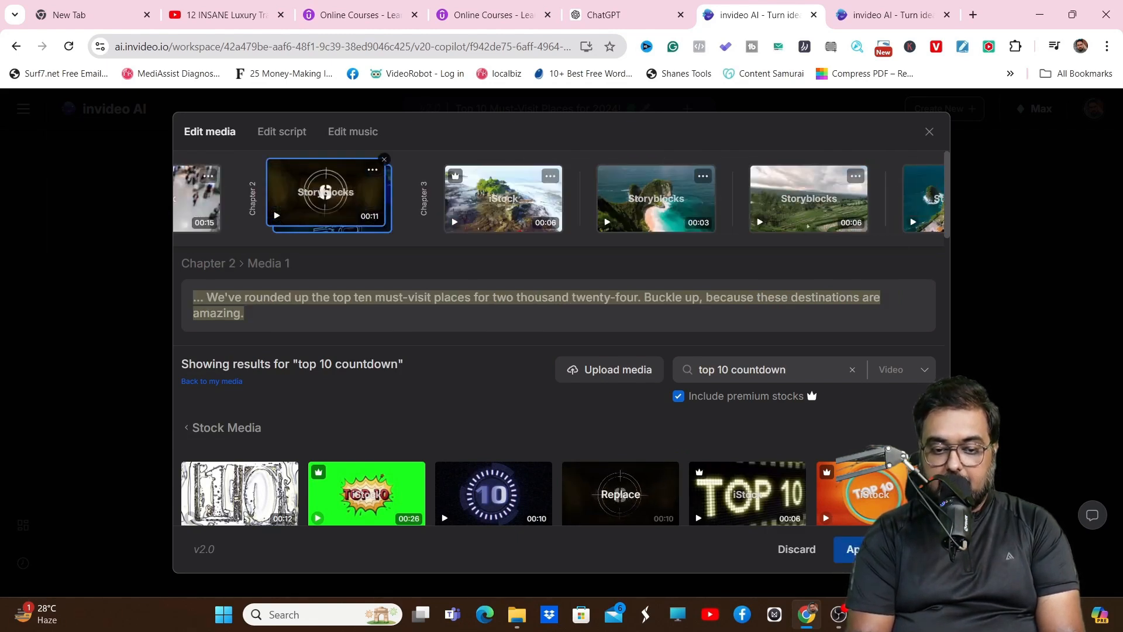
{"action": "left_click", "coordinate": [929, 132]}
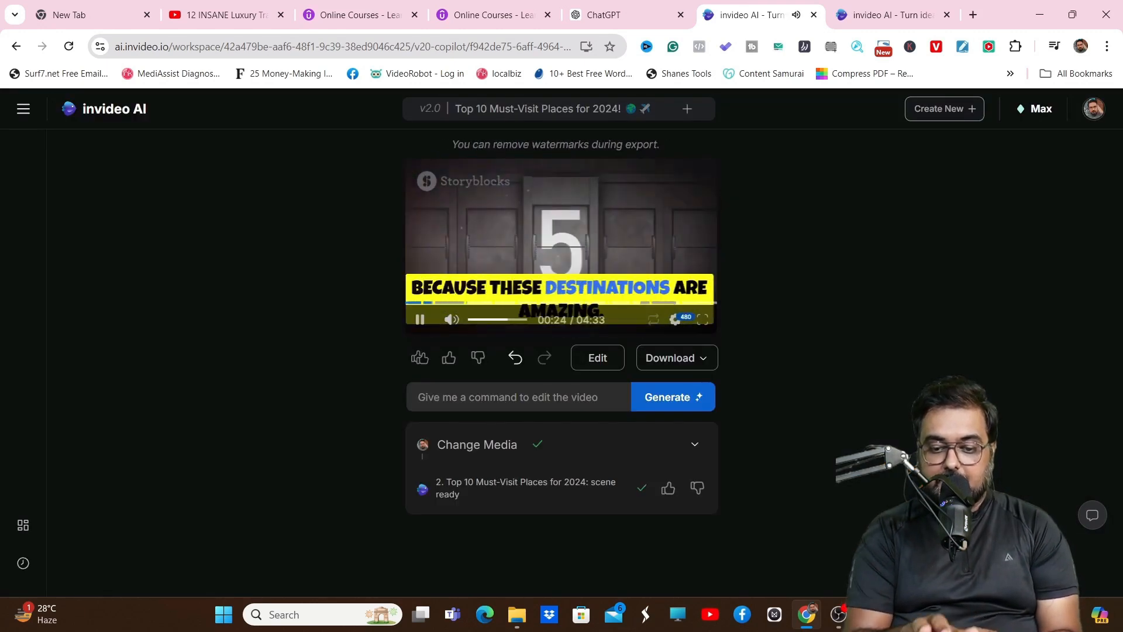
{"action": "left_click", "coordinate": [596, 357]}
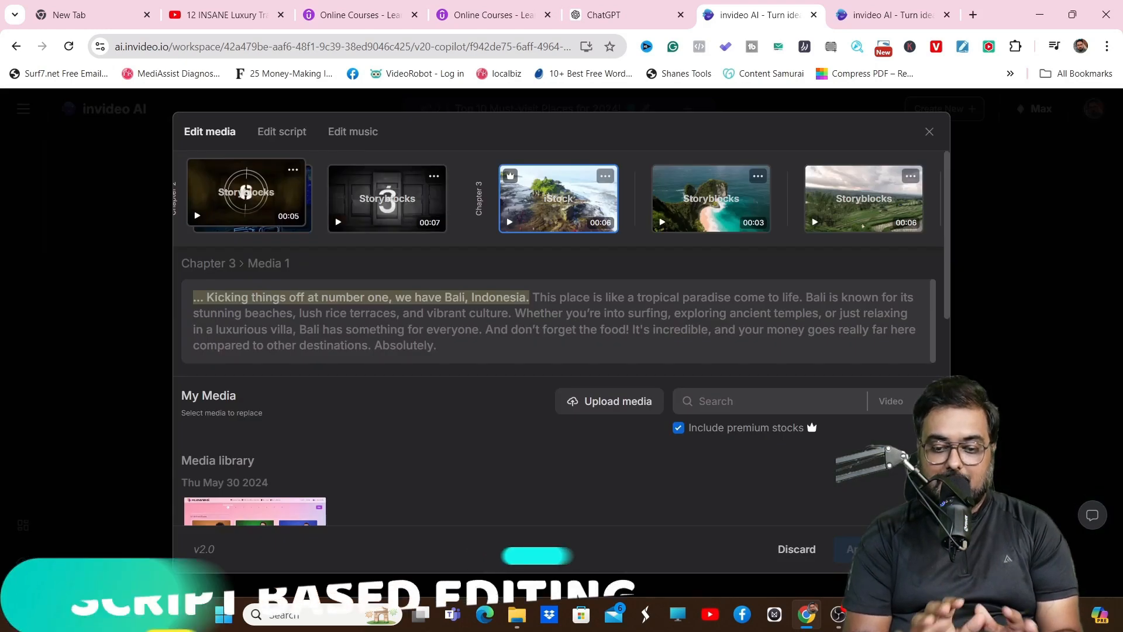
{"action": "left_click", "coordinate": [281, 131]}
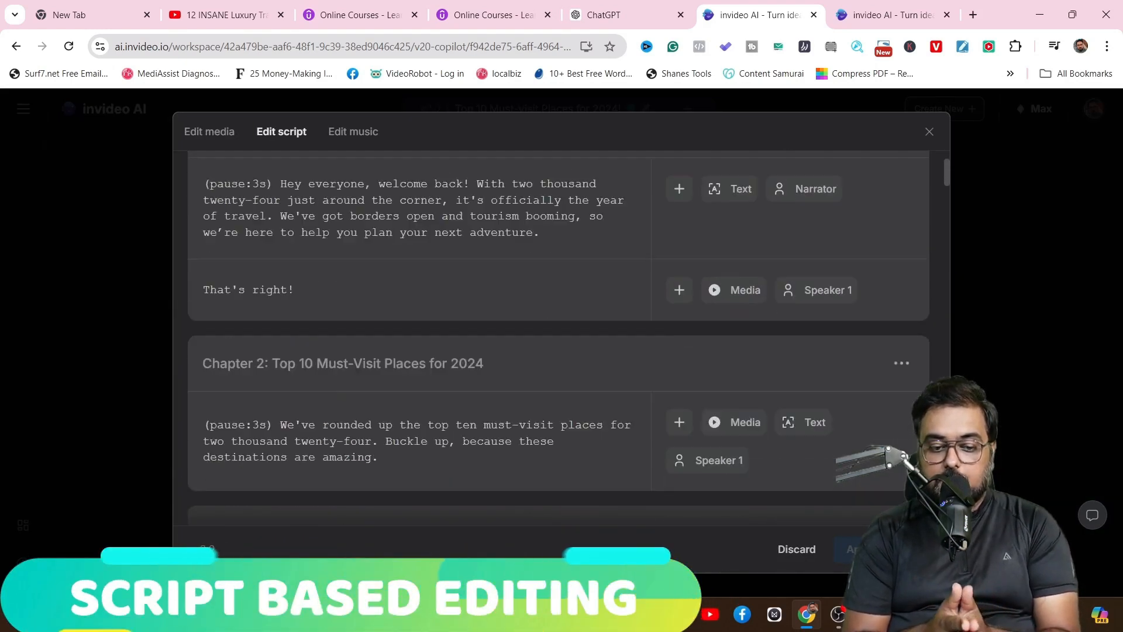
Step: Change (pause:3s) to (pause:1s) at the start of Chapters 2, 3 and 5
{"action": "scroll", "scroll_direction": "up", "scroll_amount": 3}
{"action": "type", "text": "1"}
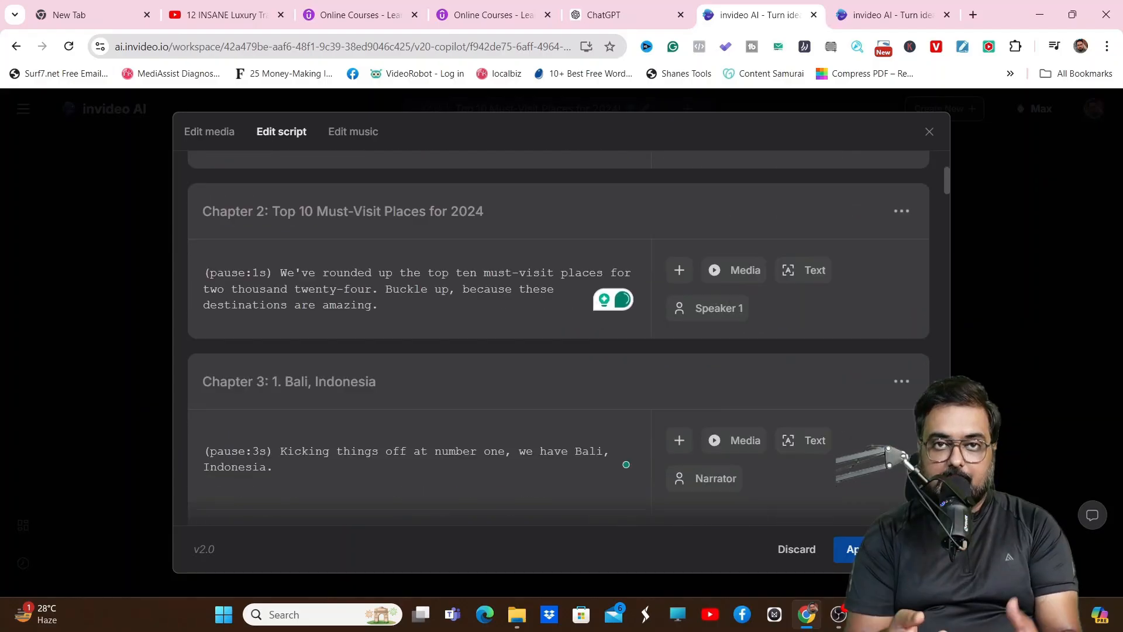
{"action": "scroll", "scroll_direction": "down", "scroll_amount": 3}
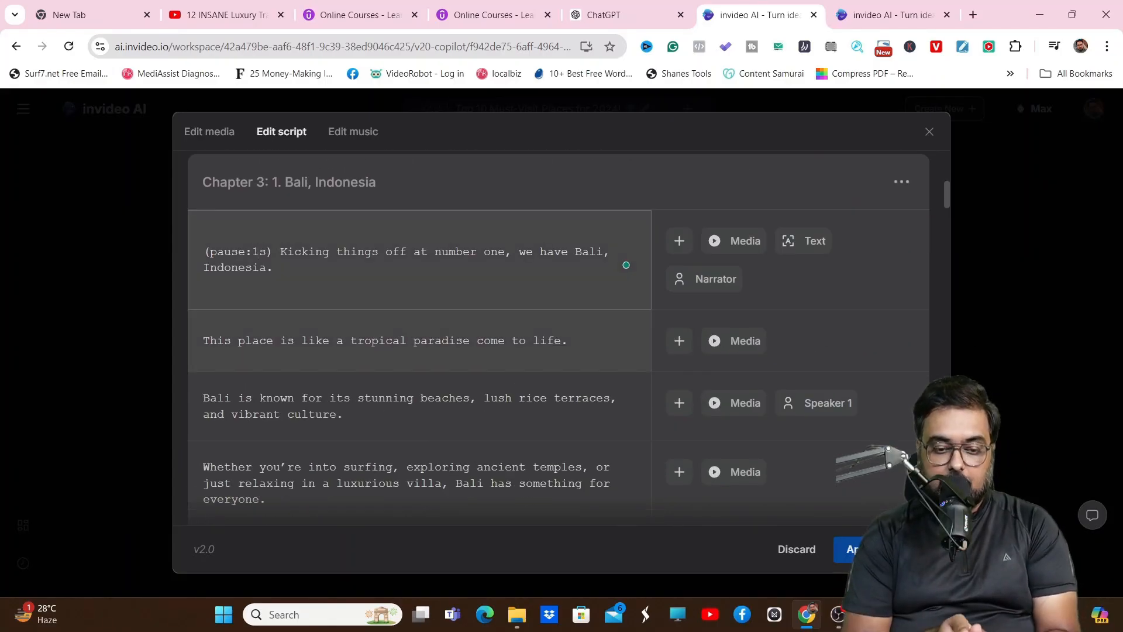
{"action": "scroll", "scroll_direction": "down", "scroll_amount": 3}
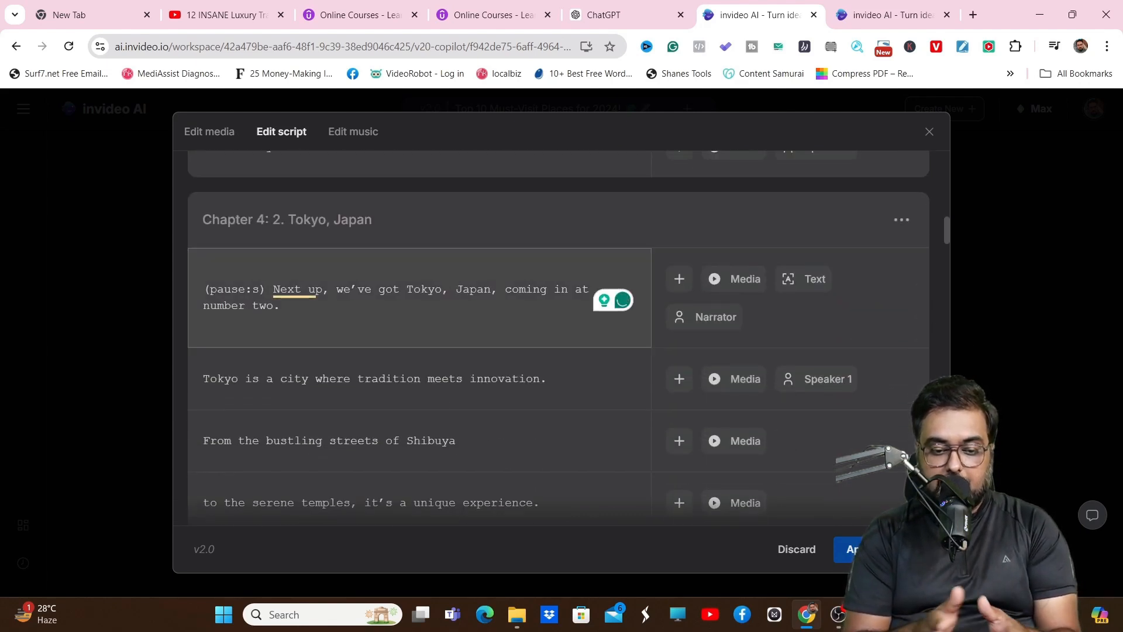
{"action": "scroll", "scroll_direction": "down", "scroll_amount": 3}
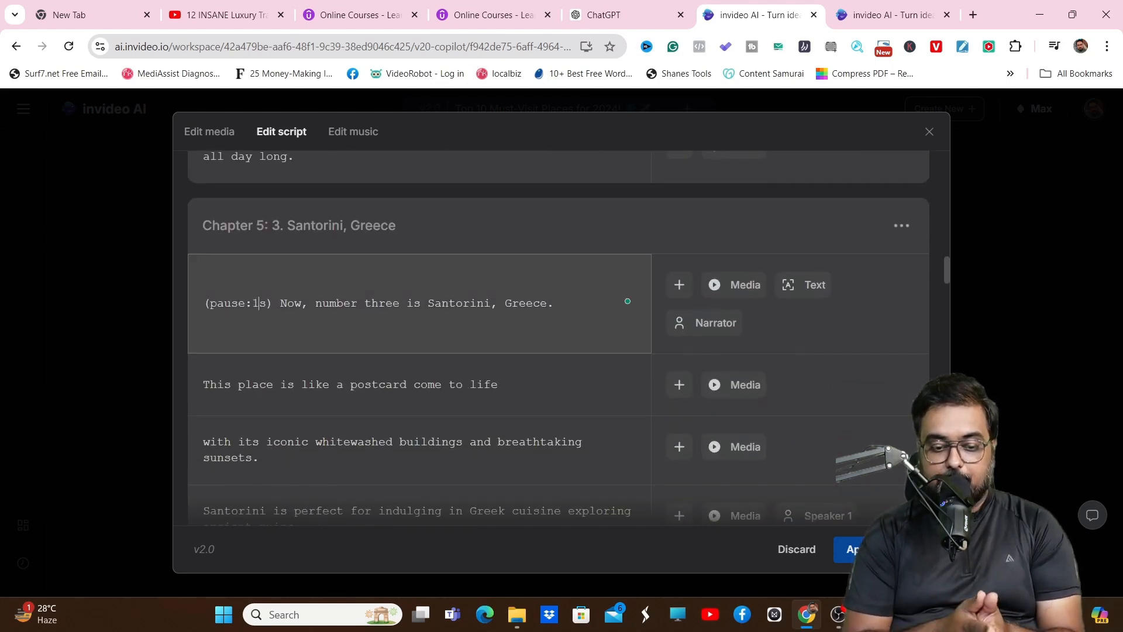
{"action": "left_click", "coordinate": [679, 385]}
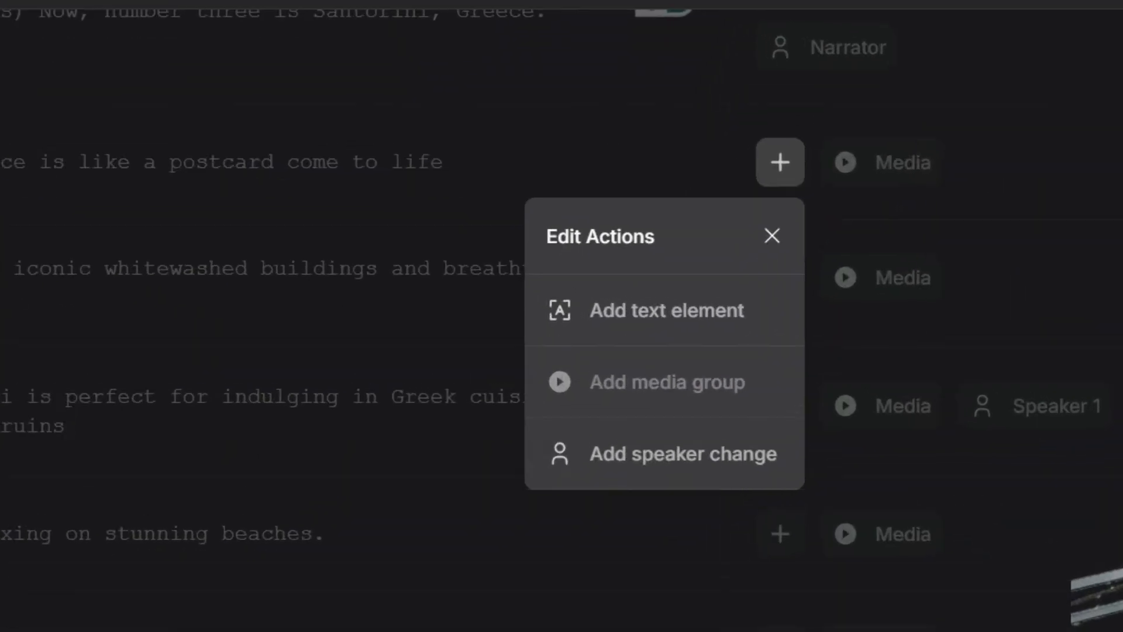
Step: Open and close the postcard line's media keywords and the whitewashed buildings line's add options
{"action": "left_click", "coordinate": [665, 382]}
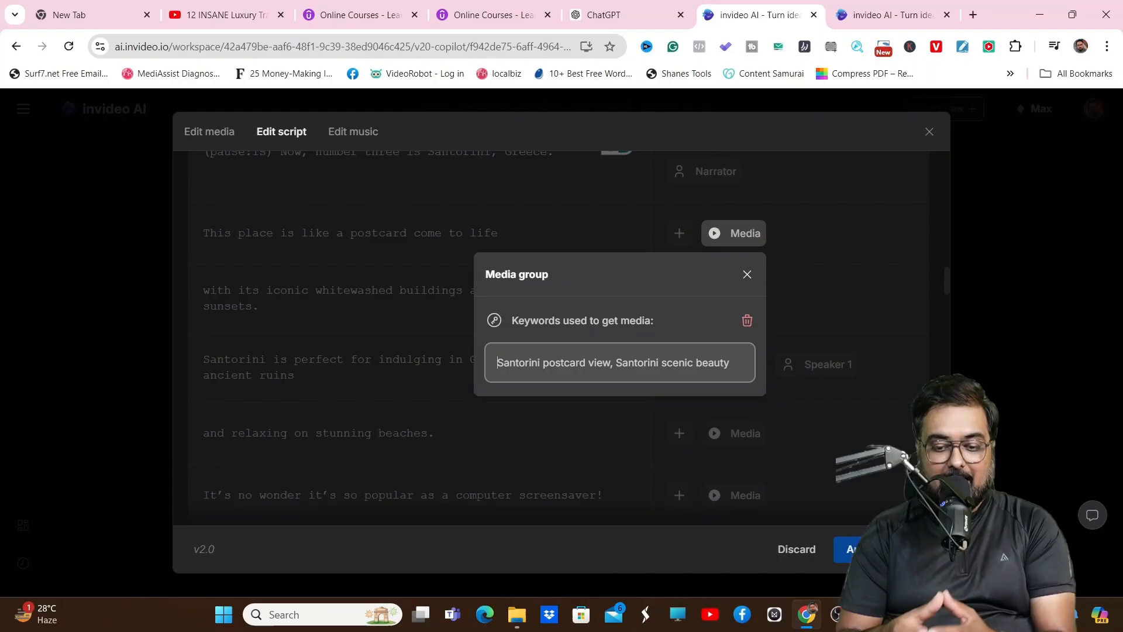
{"action": "left_click", "coordinate": [745, 274]}
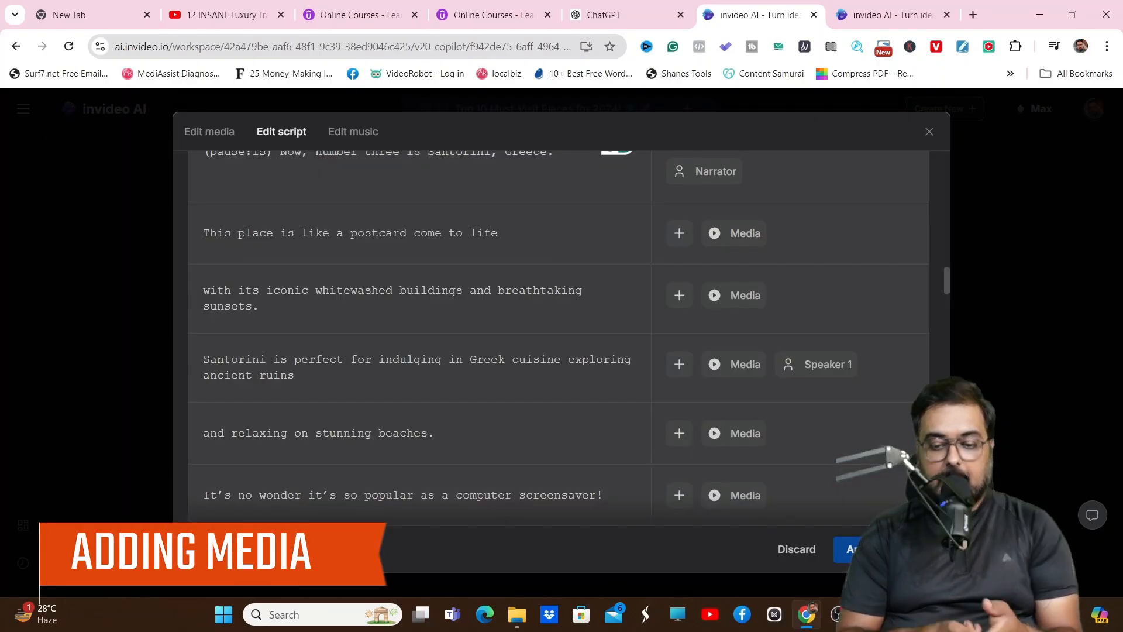
{"action": "left_click", "coordinate": [679, 215]}
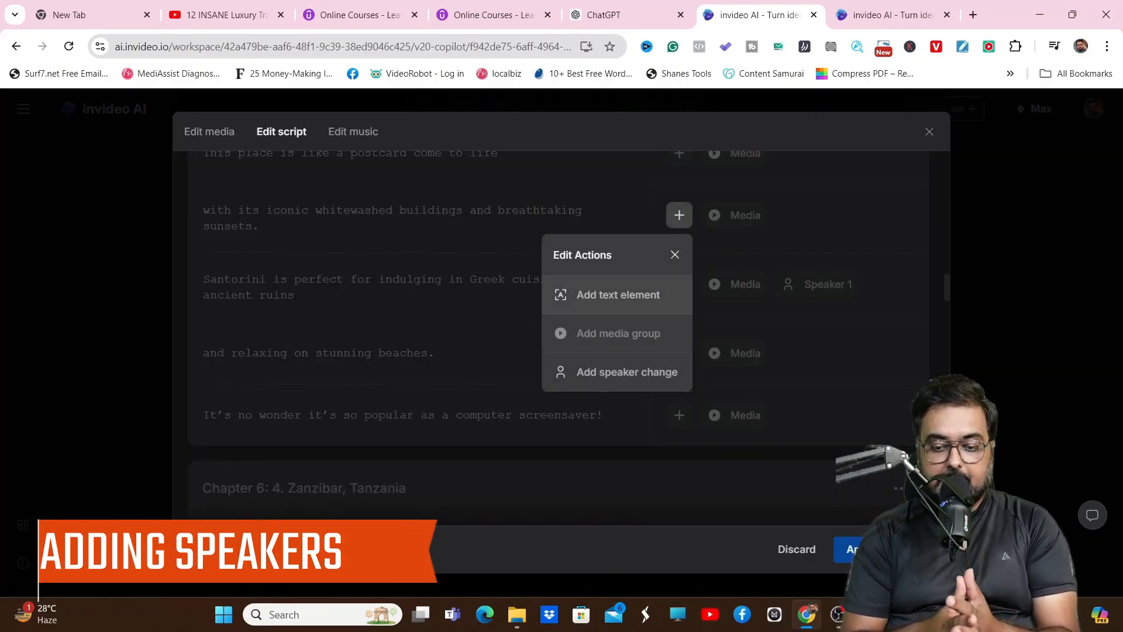
{"action": "left_click", "coordinate": [673, 254]}
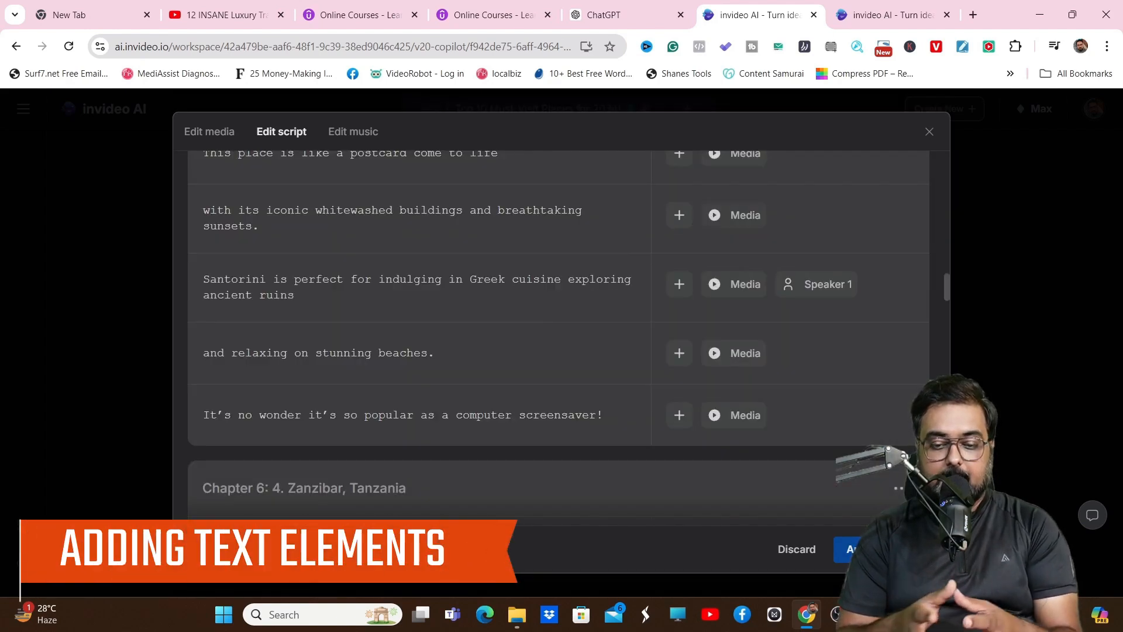
Step: Check the sunsets line's media keywords, set Zanzibar's pause to 1s, and clear Maldives' pause
{"action": "left_click", "coordinate": [732, 215]}
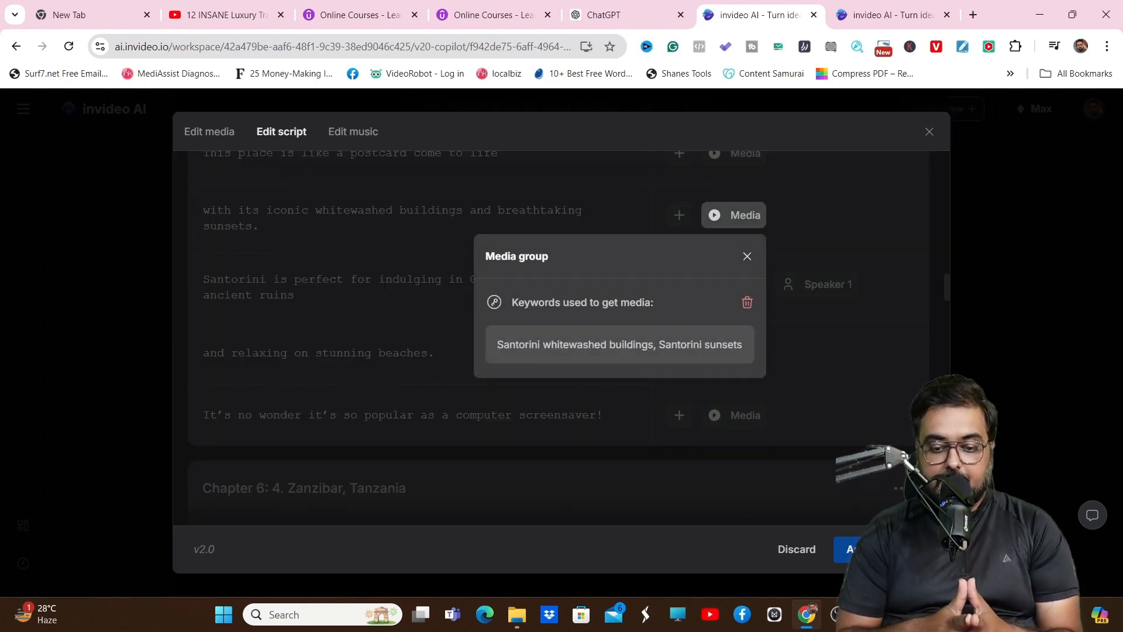
{"action": "left_click", "coordinate": [747, 255]}
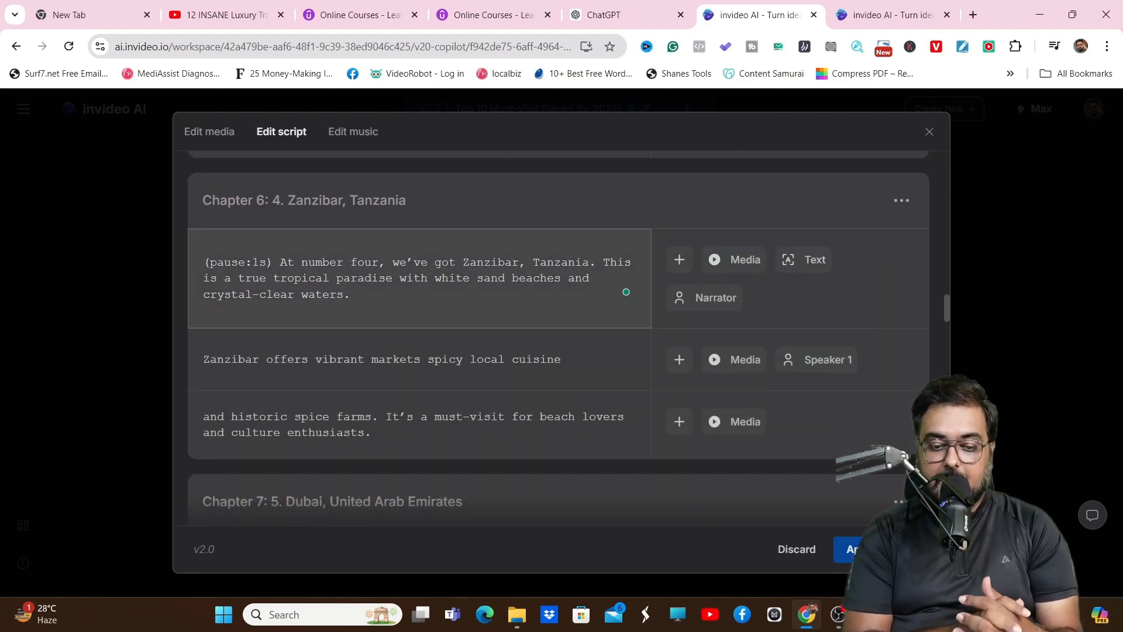
{"action": "left_click", "coordinate": [901, 303]}
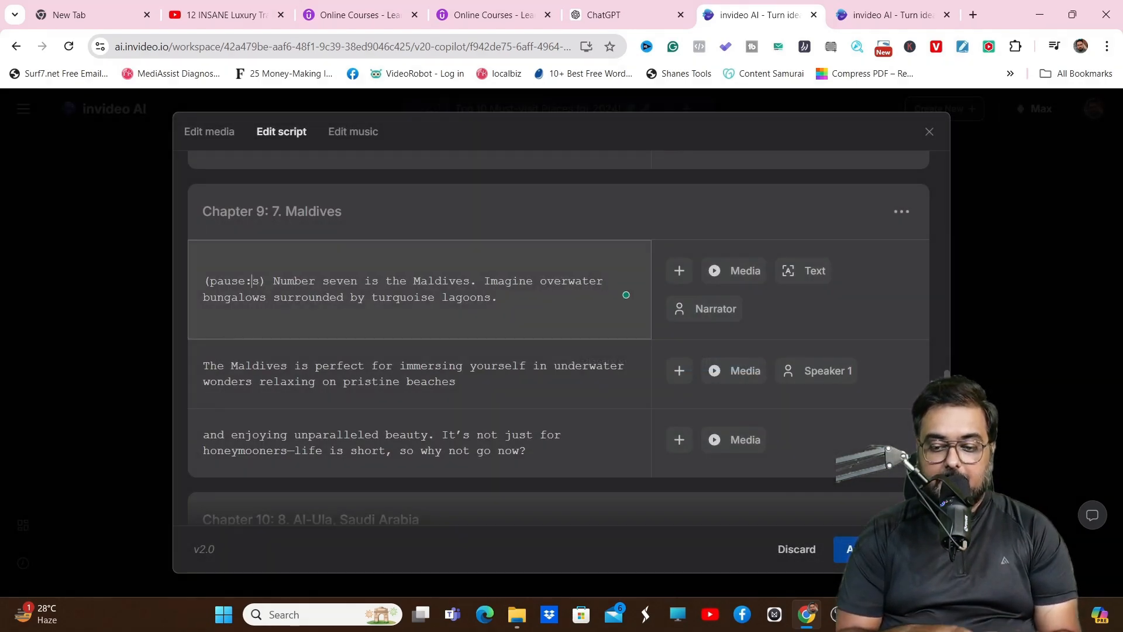
Step: Set the Maldives pause to 1s, voice its second line with Speaker 2, and add 'and' before 'relaxing'
{"action": "type", "text": "1"}
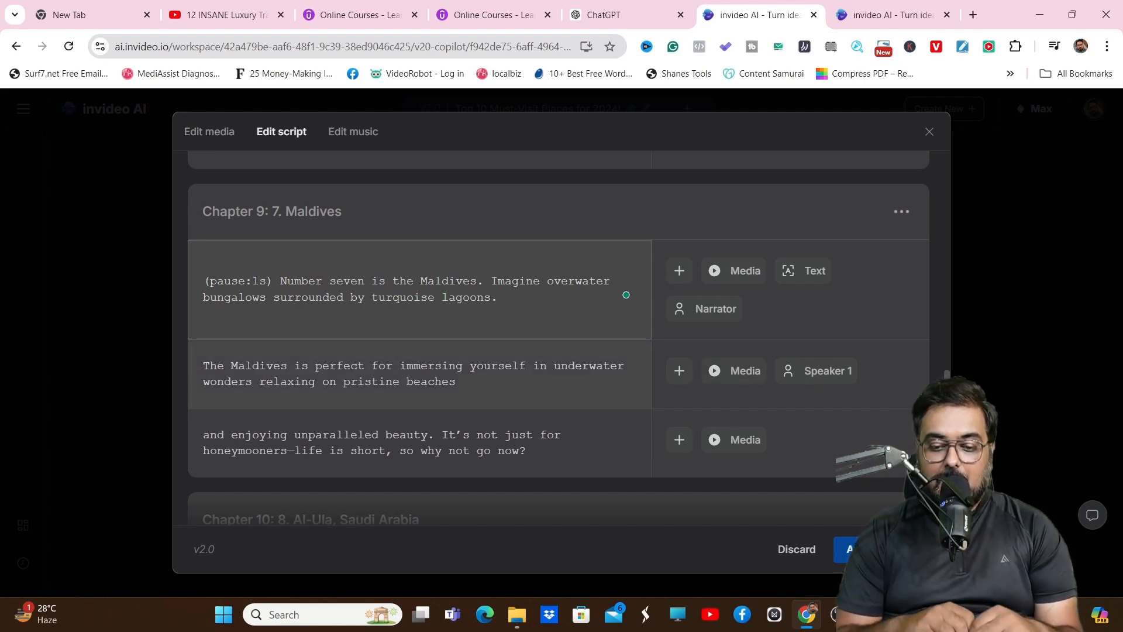
{"action": "left_click", "coordinate": [733, 370]}
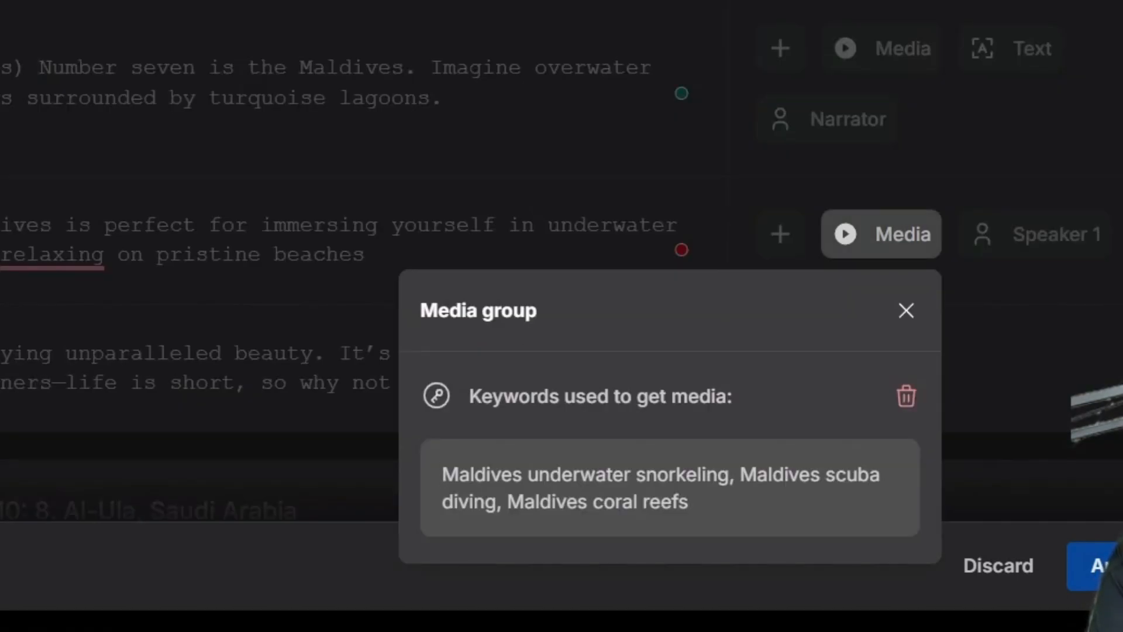
{"action": "left_click", "coordinate": [1057, 234]}
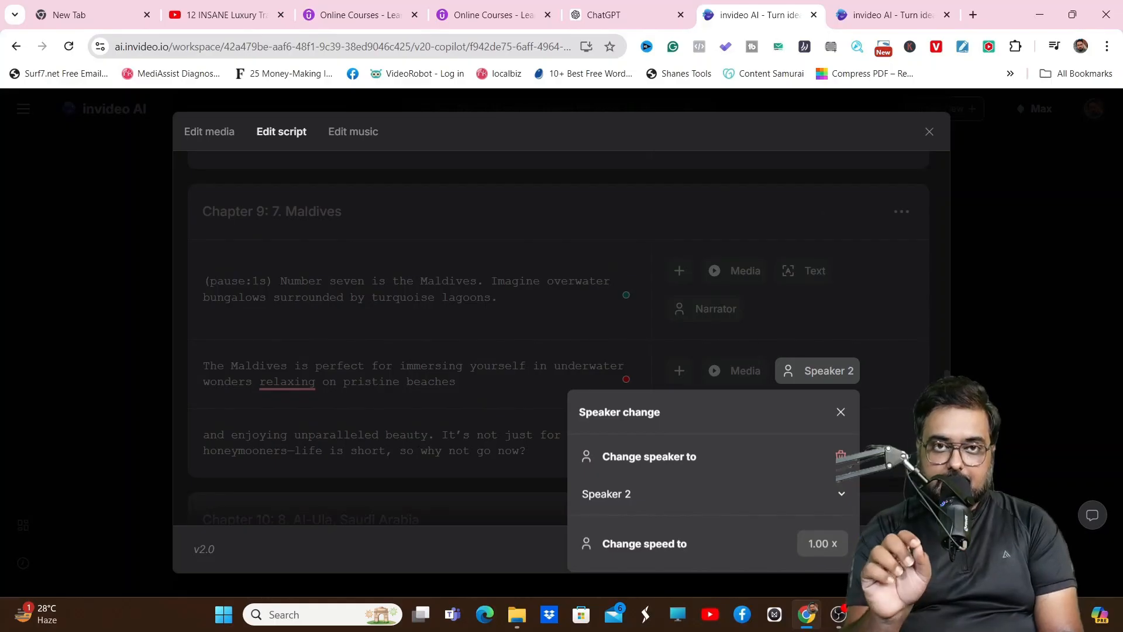
{"action": "left_click", "coordinate": [839, 412]}
{"action": "type", "text": "and "}
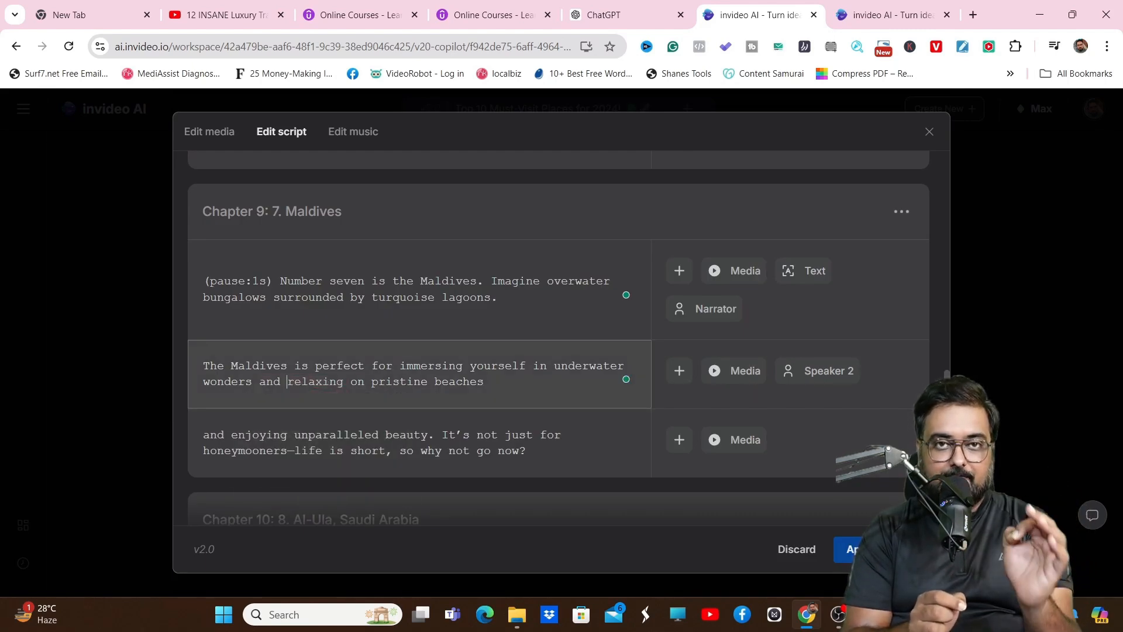
{"action": "scroll", "scroll_direction": "down", "scroll_amount": 3}
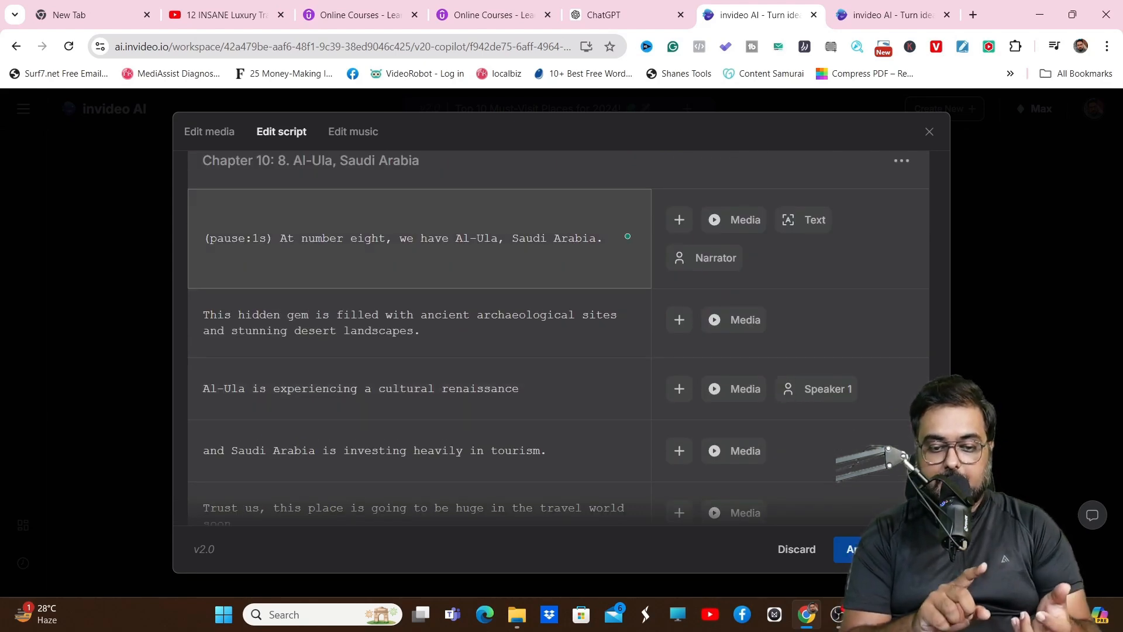
Step: Set the Conclusion's media keywords to 'Top 10 Countdown' and apply the script changes
{"action": "scroll", "scroll_direction": "down", "scroll_amount": 3}
{"action": "type", "text": "T"}
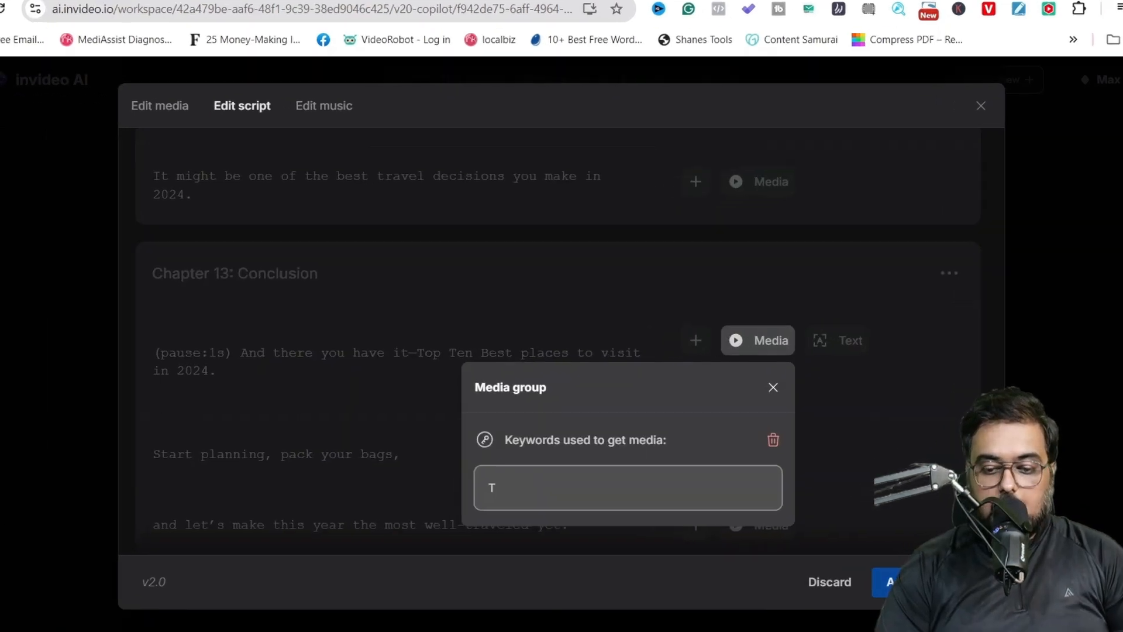
{"action": "type", "text": "op 10 Countdown"}
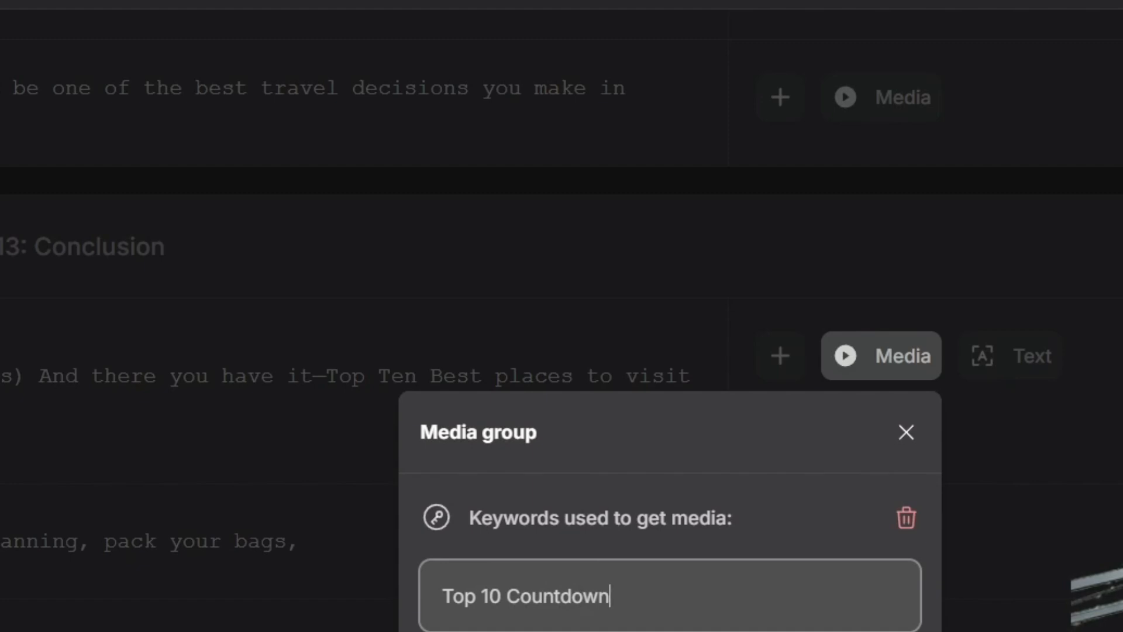
{"action": "left_click", "coordinate": [904, 432]}
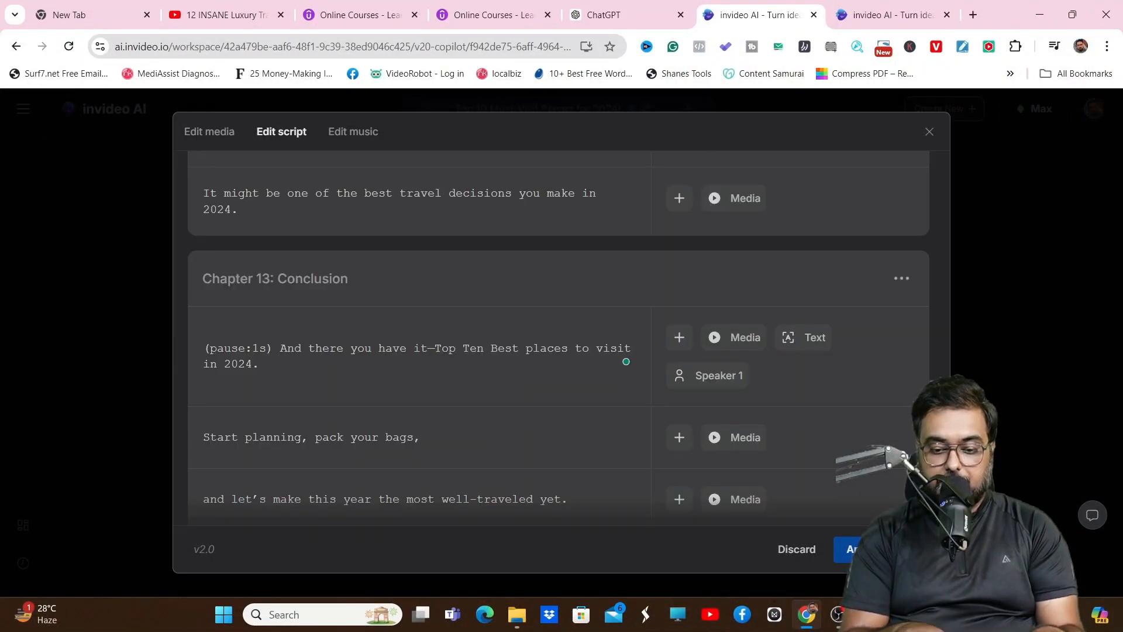
{"action": "scroll", "scroll_direction": "down", "scroll_amount": 3}
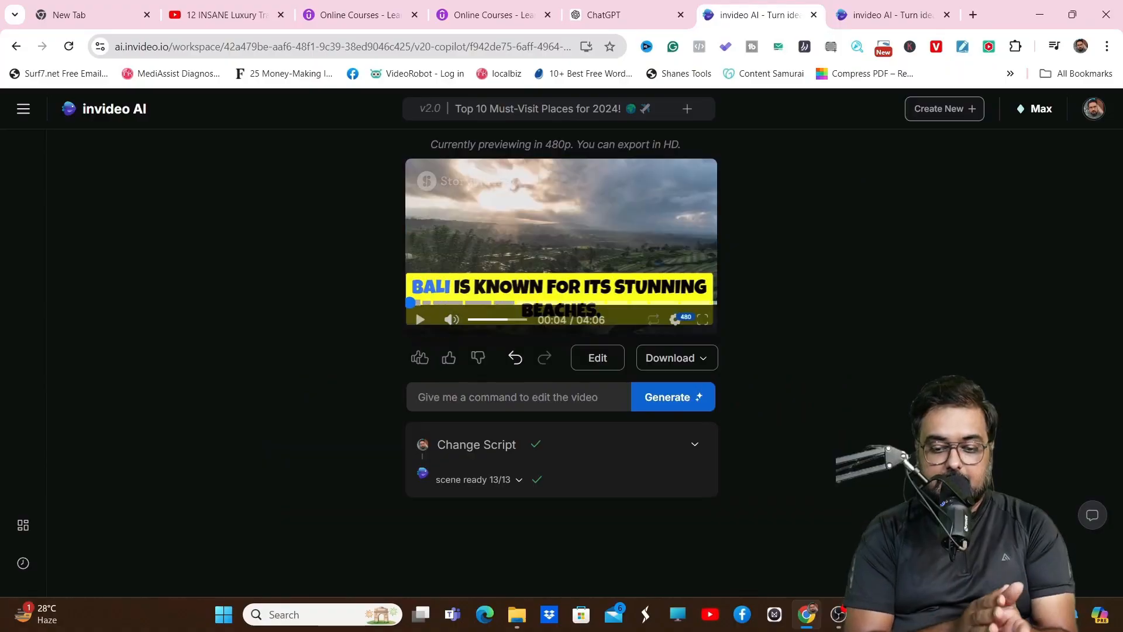
Step: Play the regenerated preview, then set downloads to no watermarks, no branding and 1080p
{"action": "left_click", "coordinate": [418, 319]}
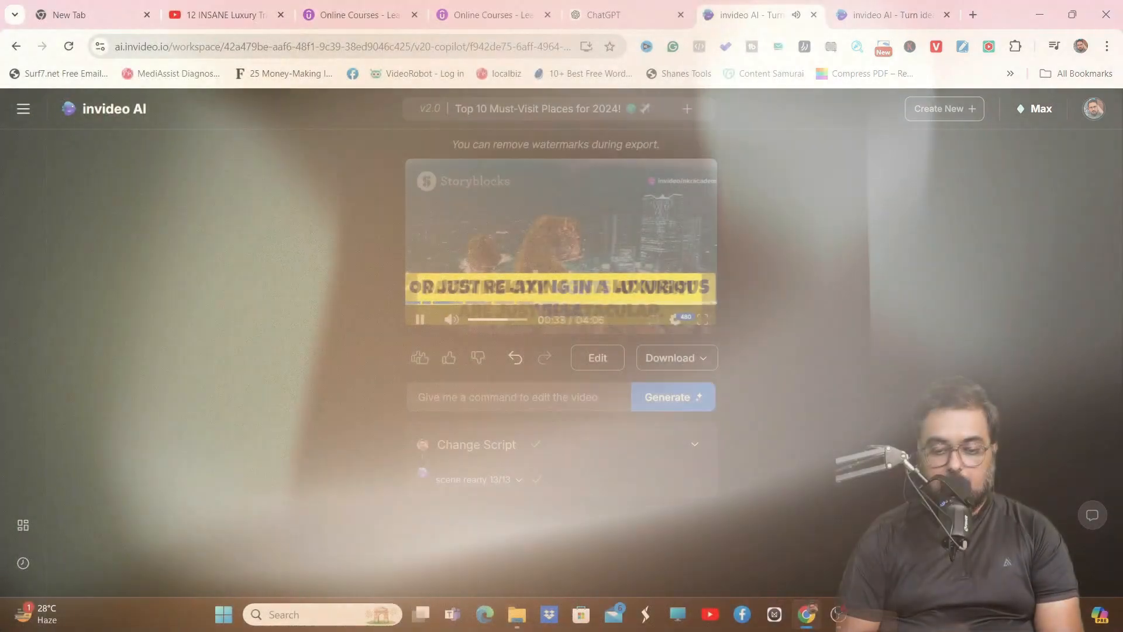
{"action": "left_click", "coordinate": [670, 358]}
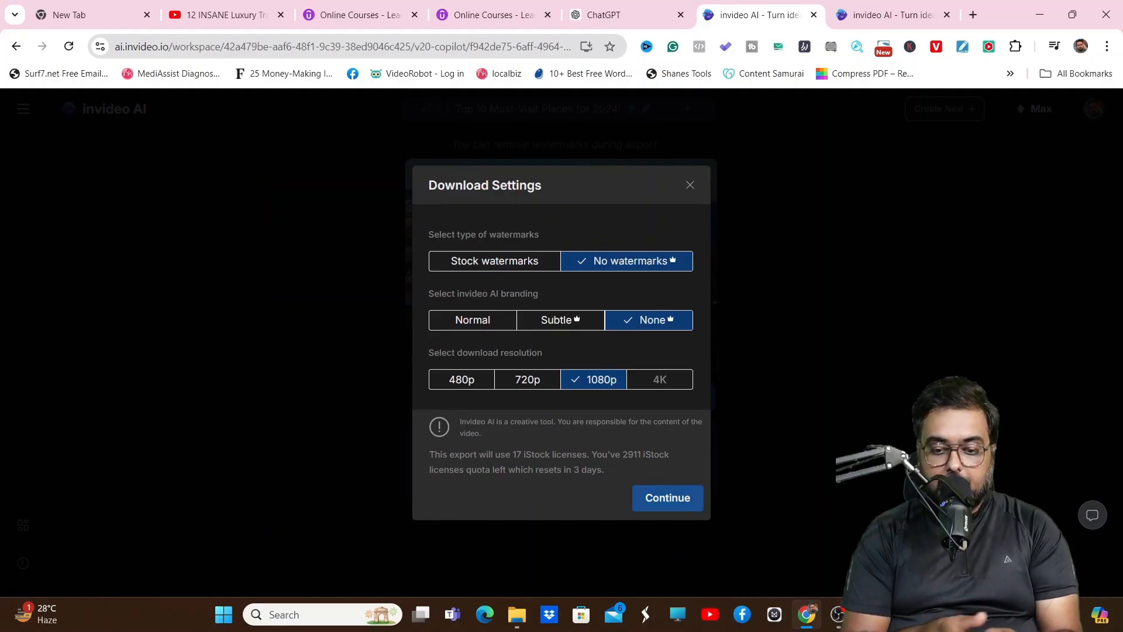
Step: Export the video with those settings and scroll to its chapter timestamp outline
{"action": "left_click", "coordinate": [666, 497]}
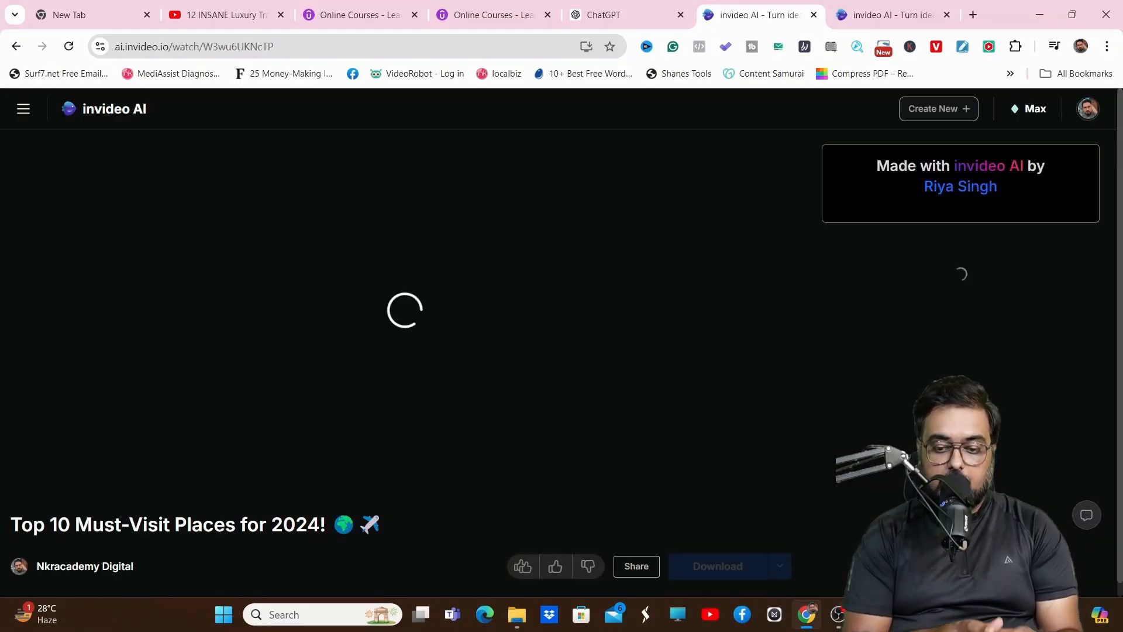
{"action": "left_click", "coordinate": [717, 566]}
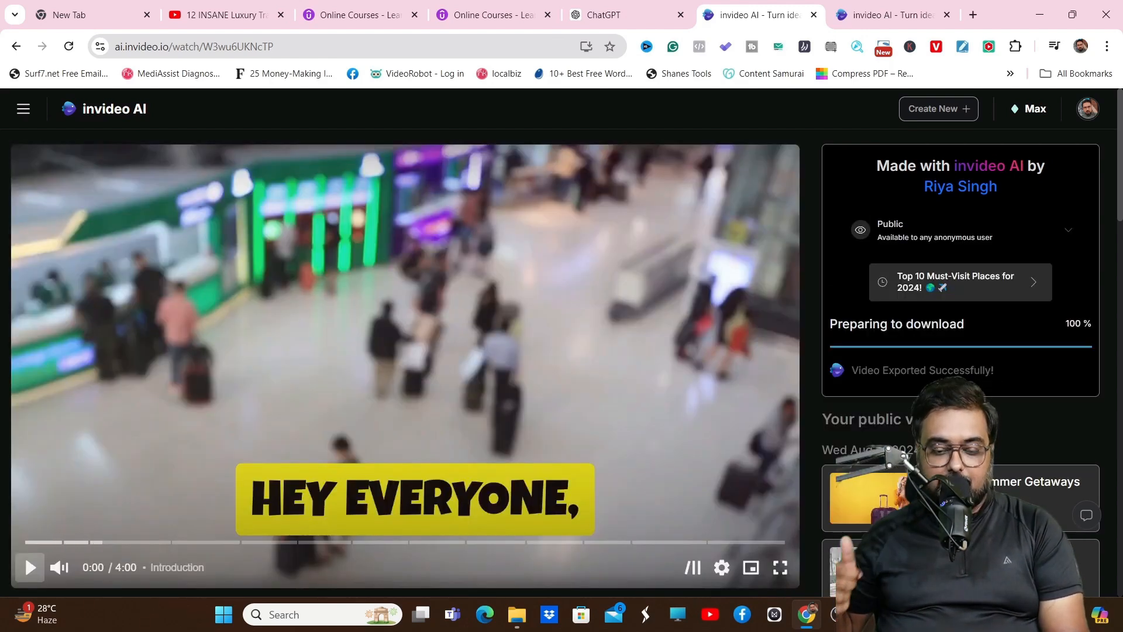
{"action": "scroll", "scroll_direction": "down", "scroll_amount": 3}
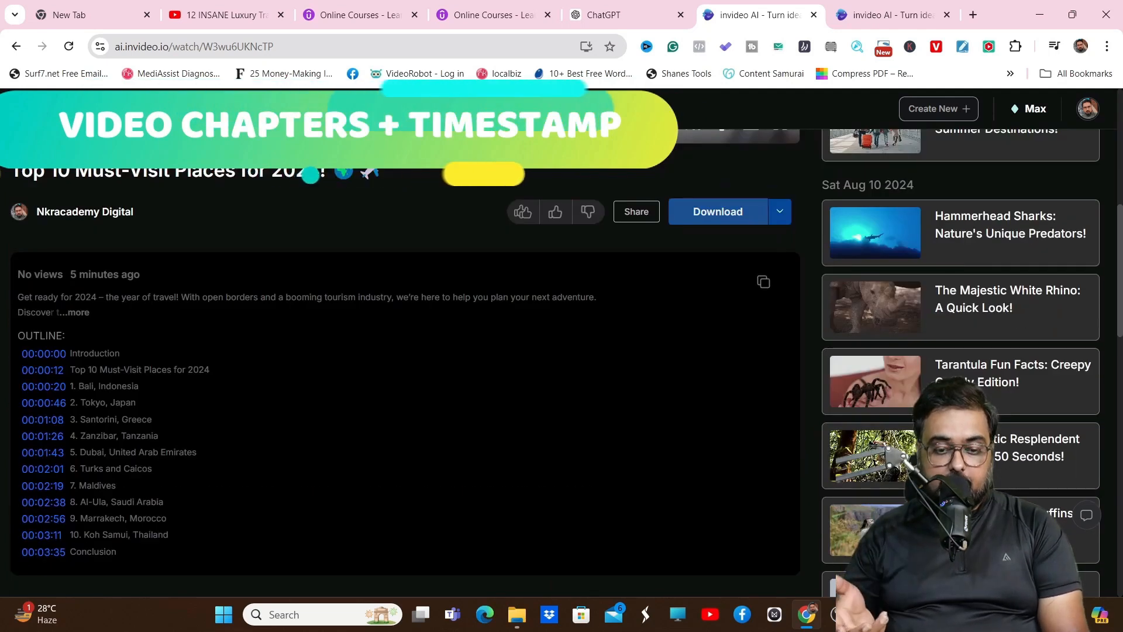